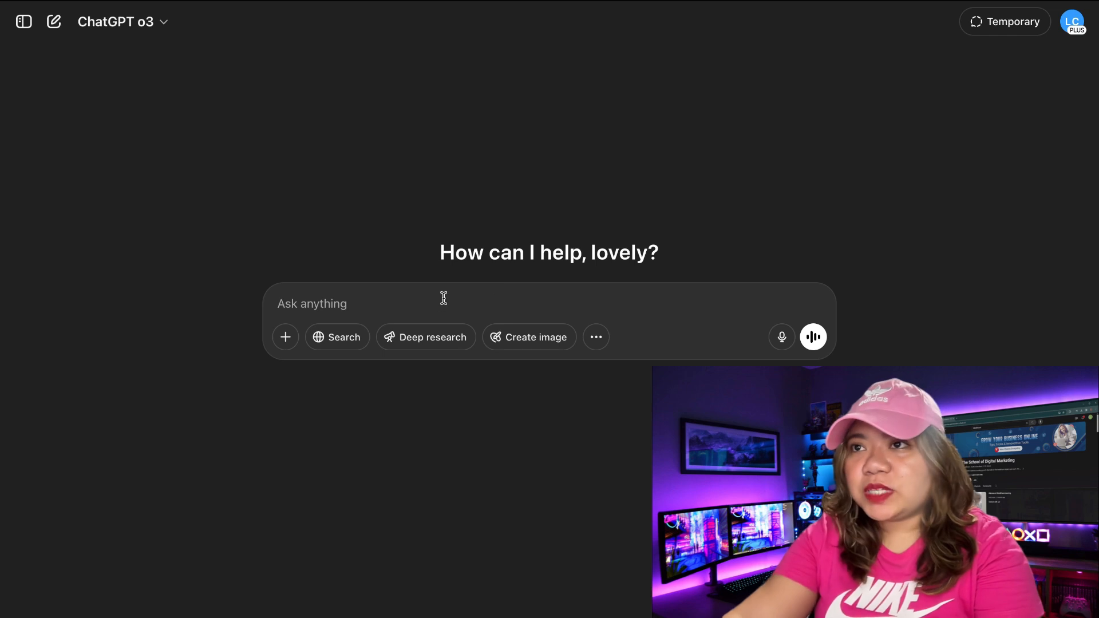
mouse_move(391, 308)
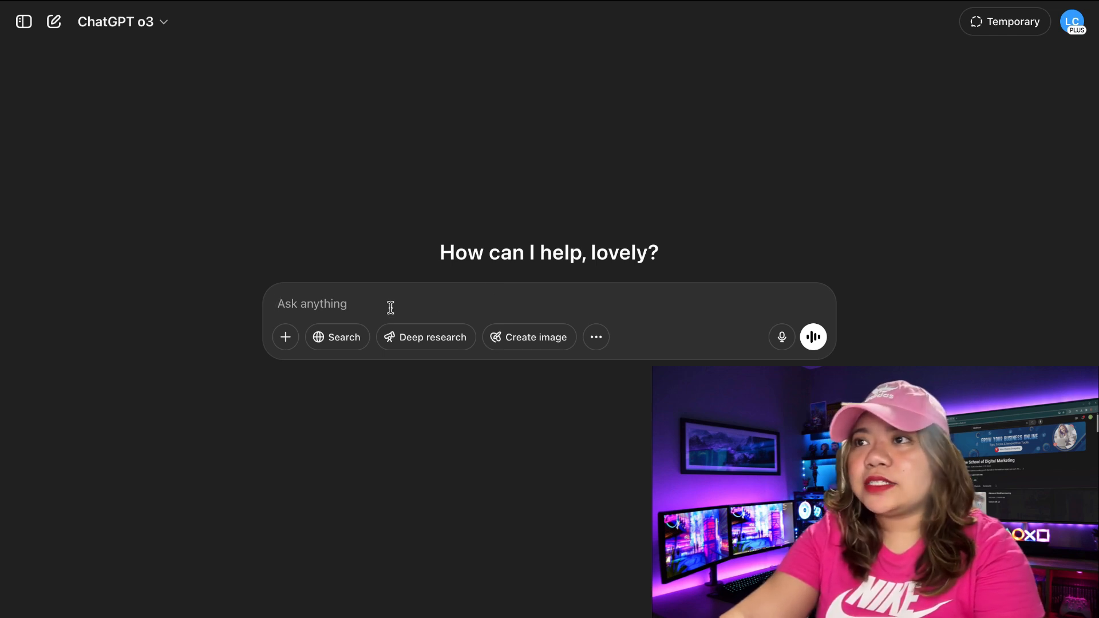
- Send the request for a short kids' story about a 7-year-old boy and girl on a quest
type("Create a short kid's story about a 7-year-old boy and girl and their quest.")
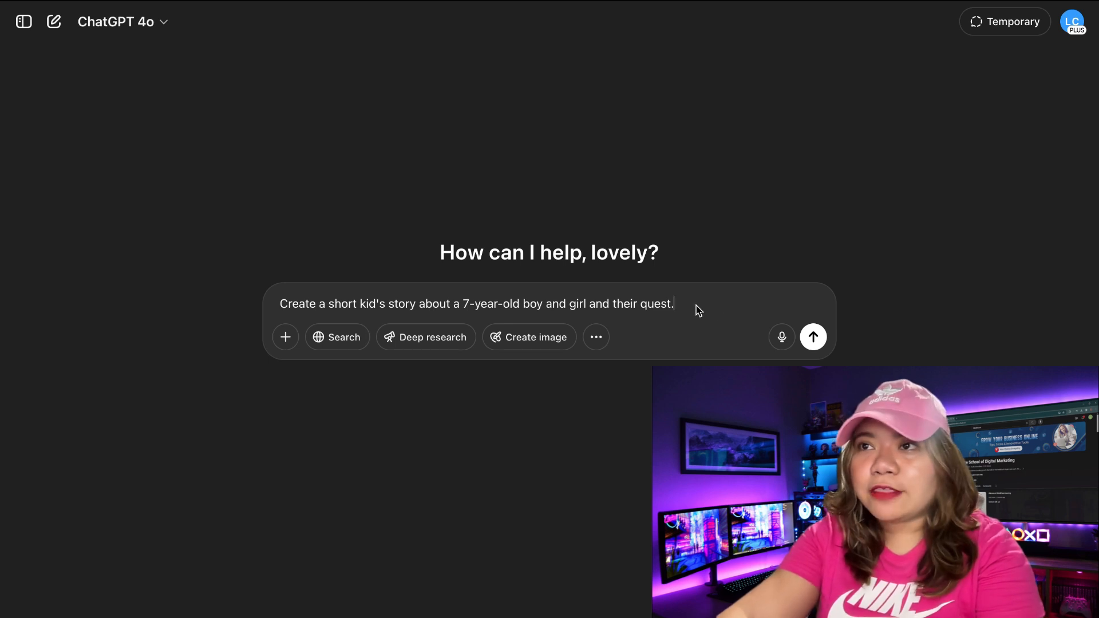
left_click(813, 337)
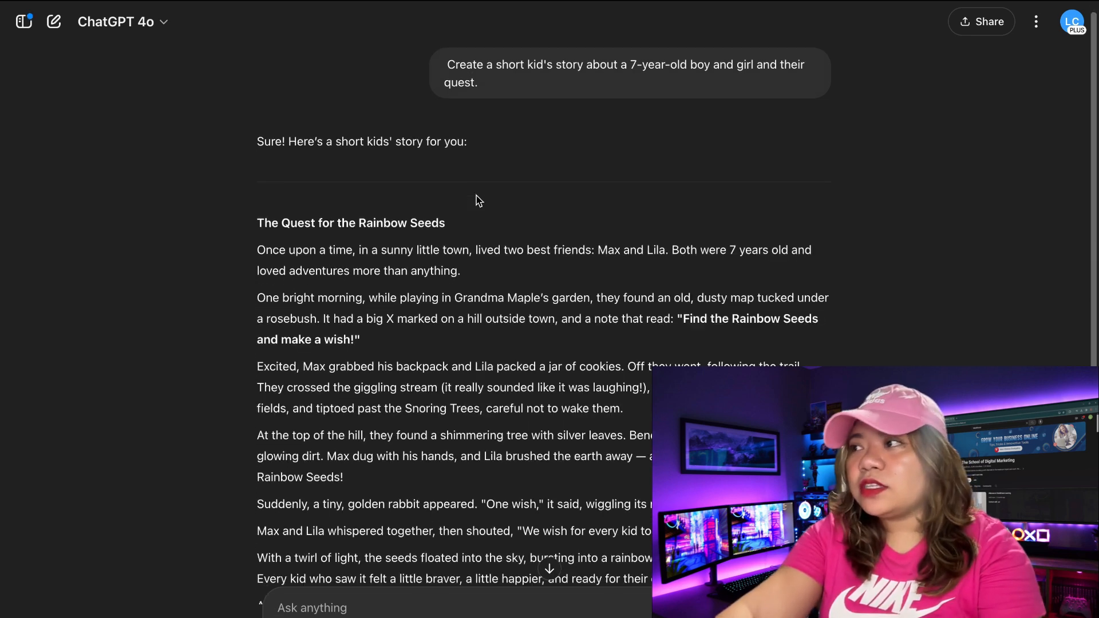
- Scroll through the story and send 'give me character descriptions for both characters'
scroll("down", 3)
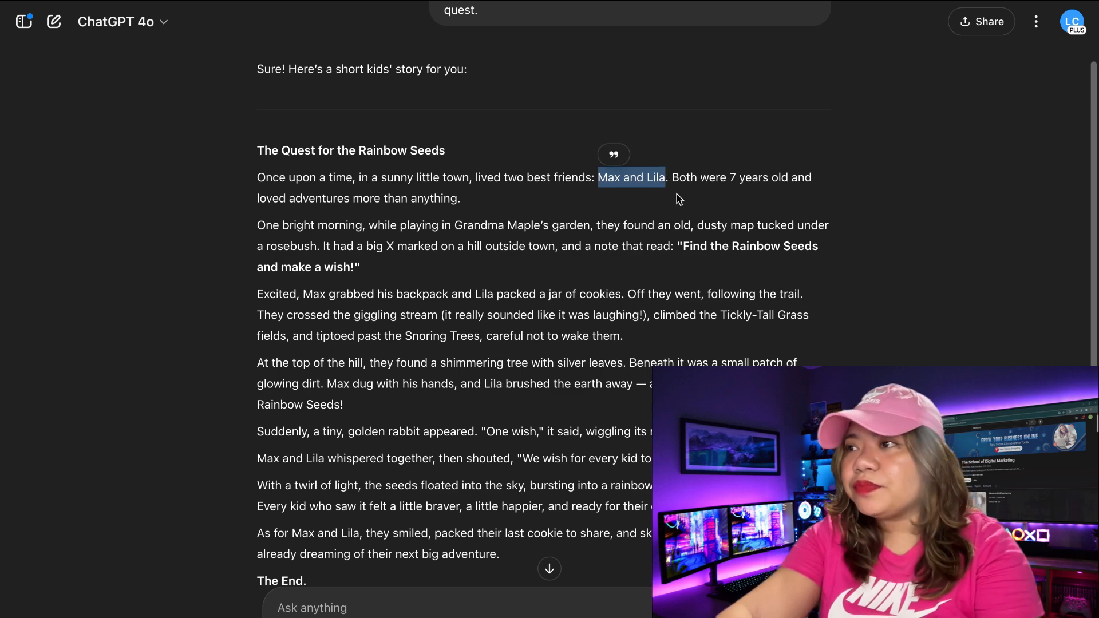
scroll("down", 3)
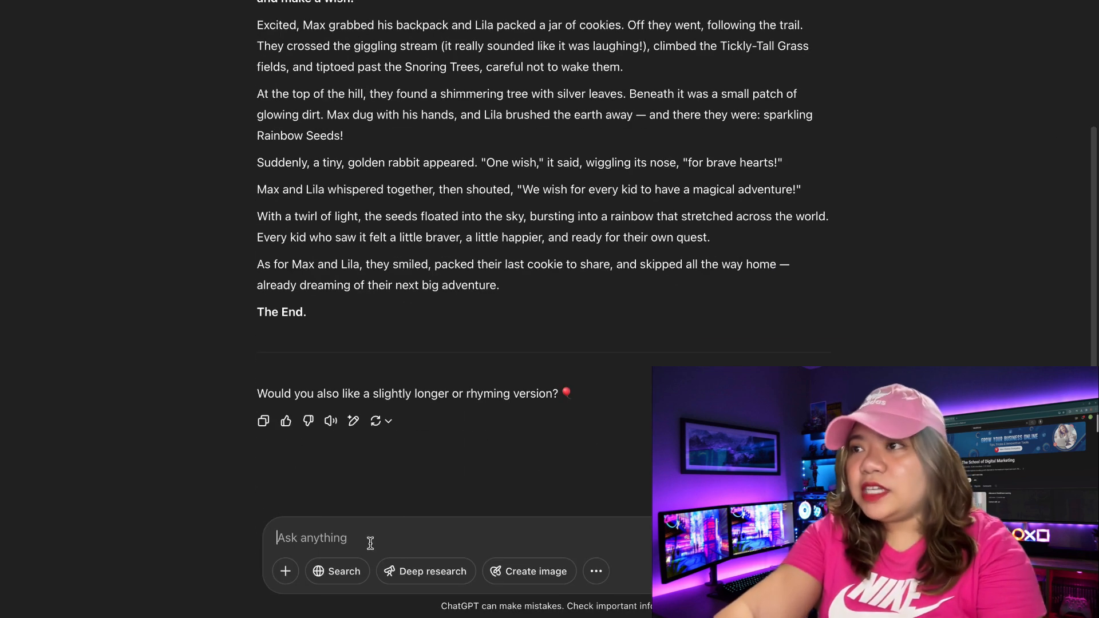
type("give me character descriptions for both characters")
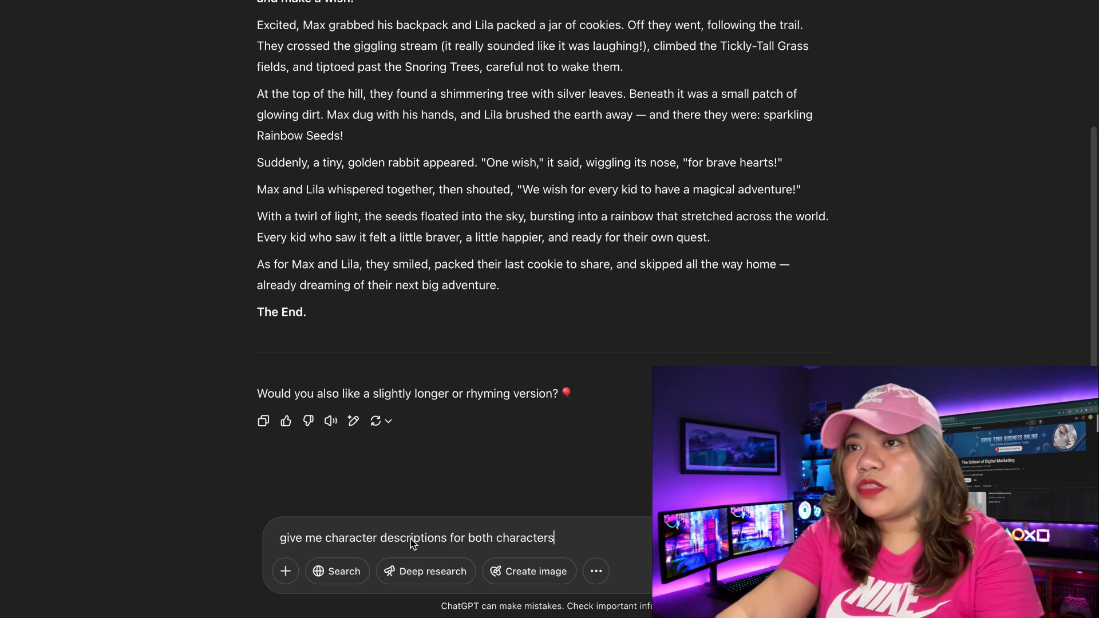
key("Return")
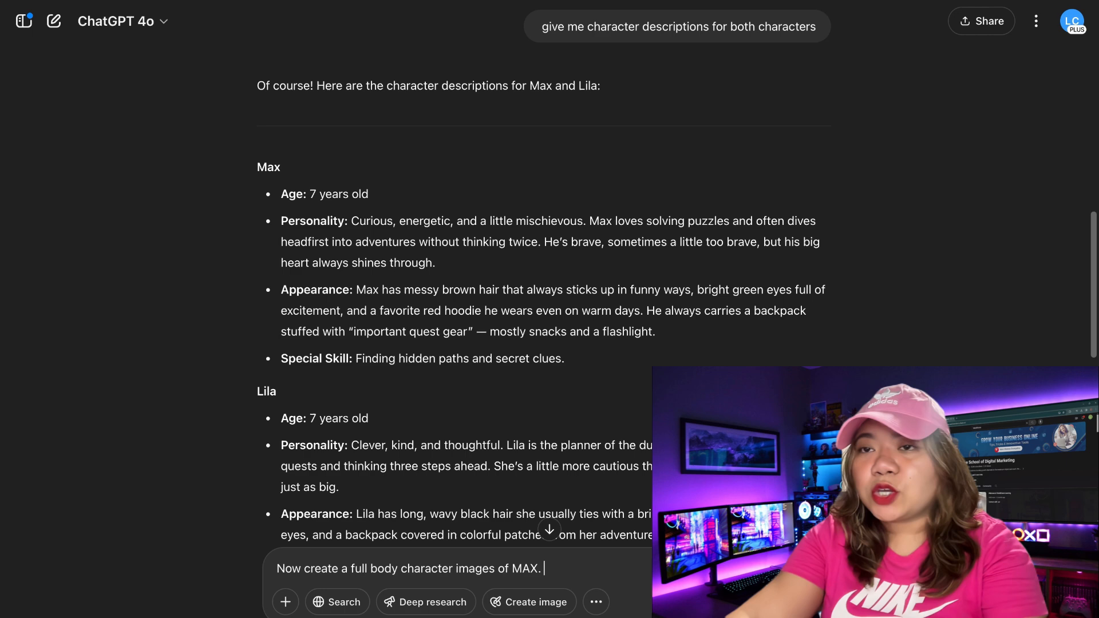
- Send the full-body Max image request and review the generated 3D character images
scroll("down", 3)
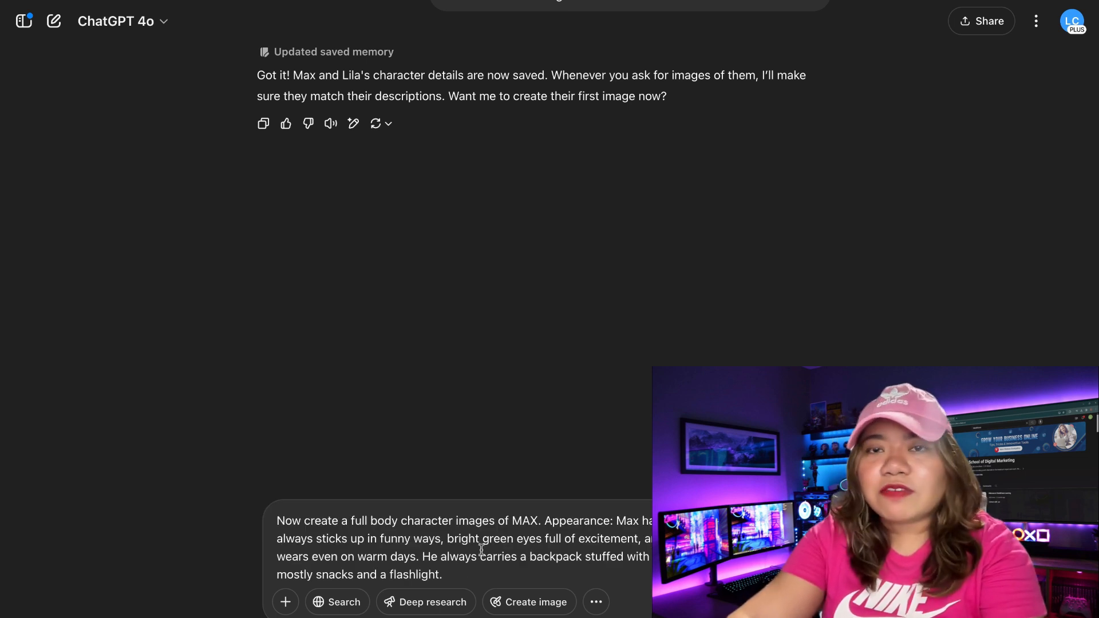
key("Return")
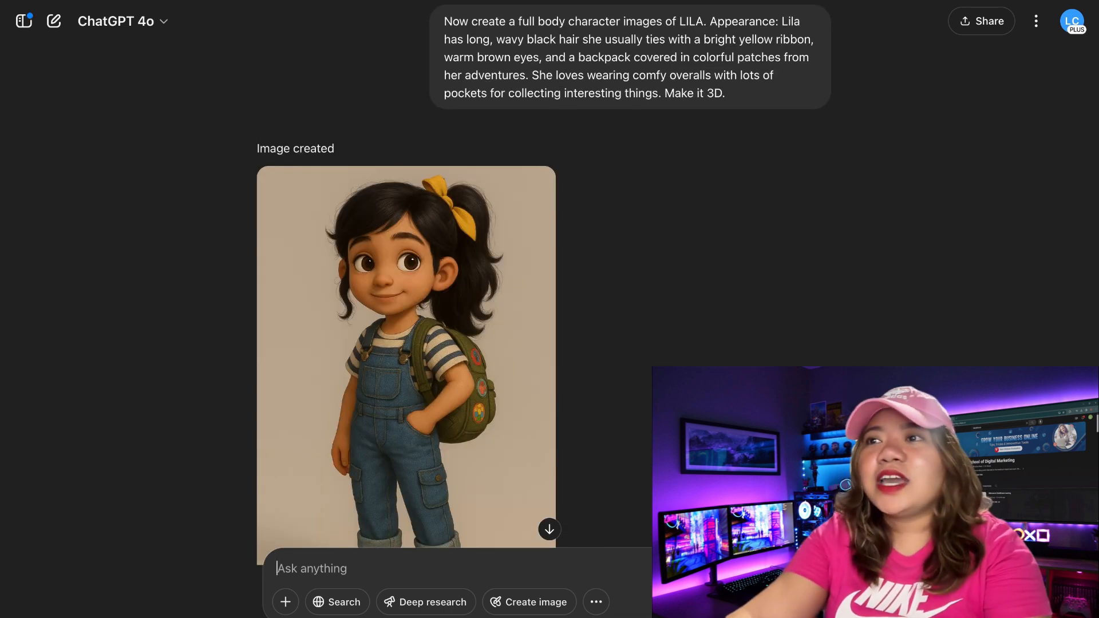
scroll("down", 3)
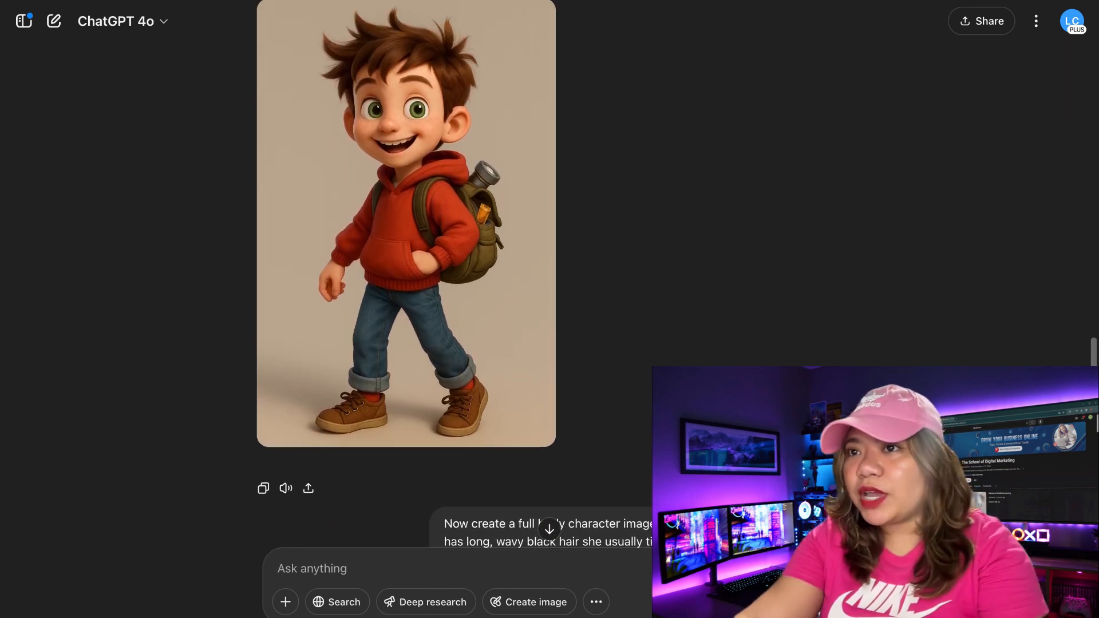
scroll("down", 3)
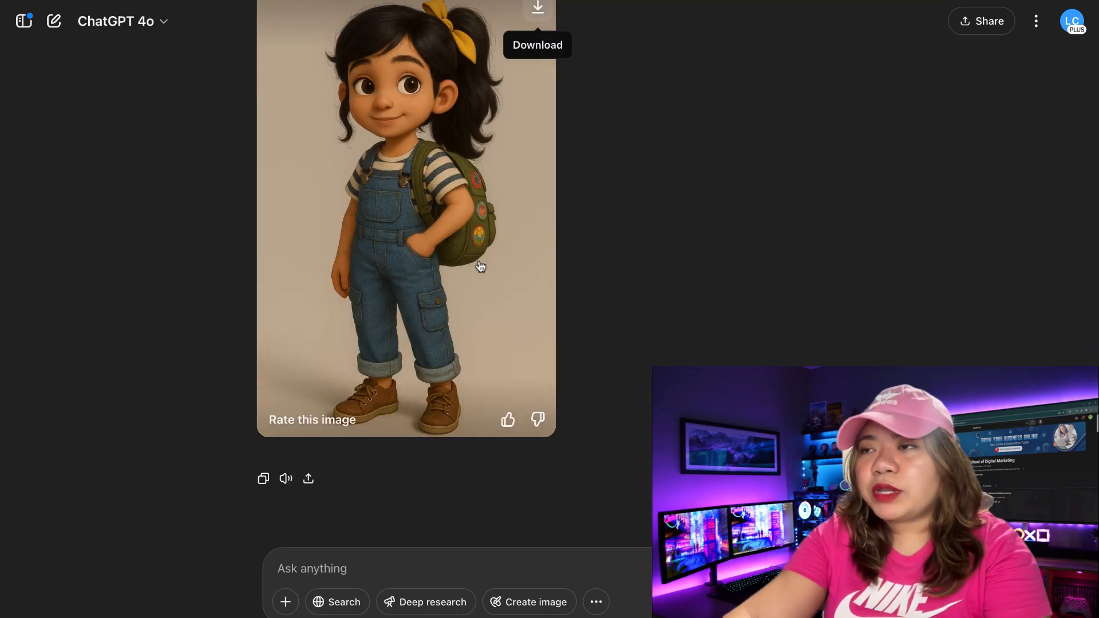
scroll("up", 3)
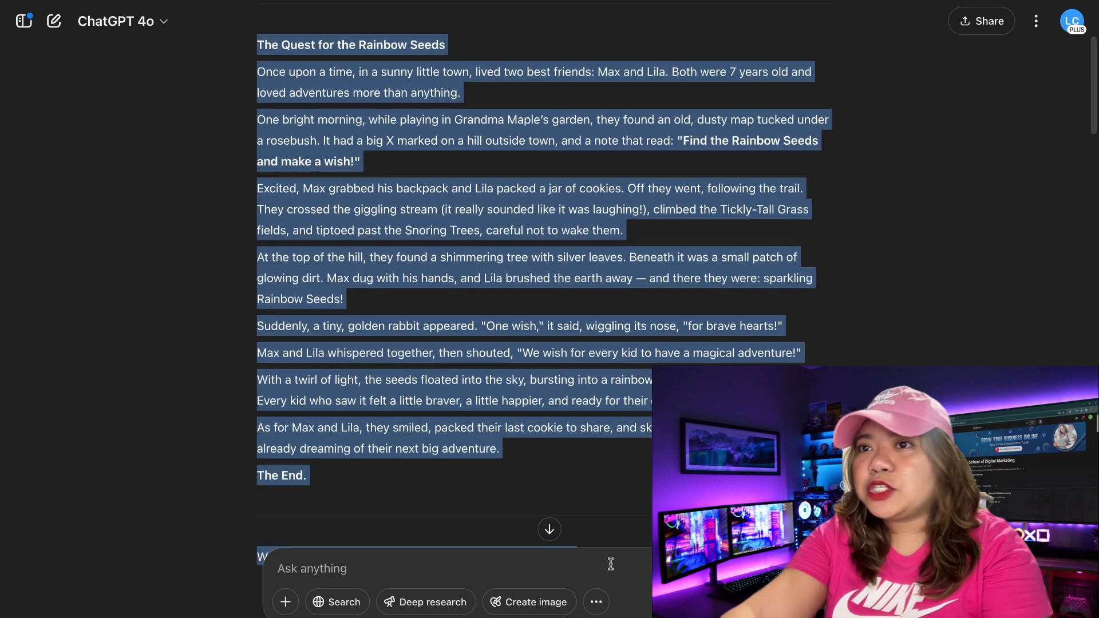
- Scroll through the 30 scenes and their Pixar-style image prompts down to scene 30
scroll("down", 3)
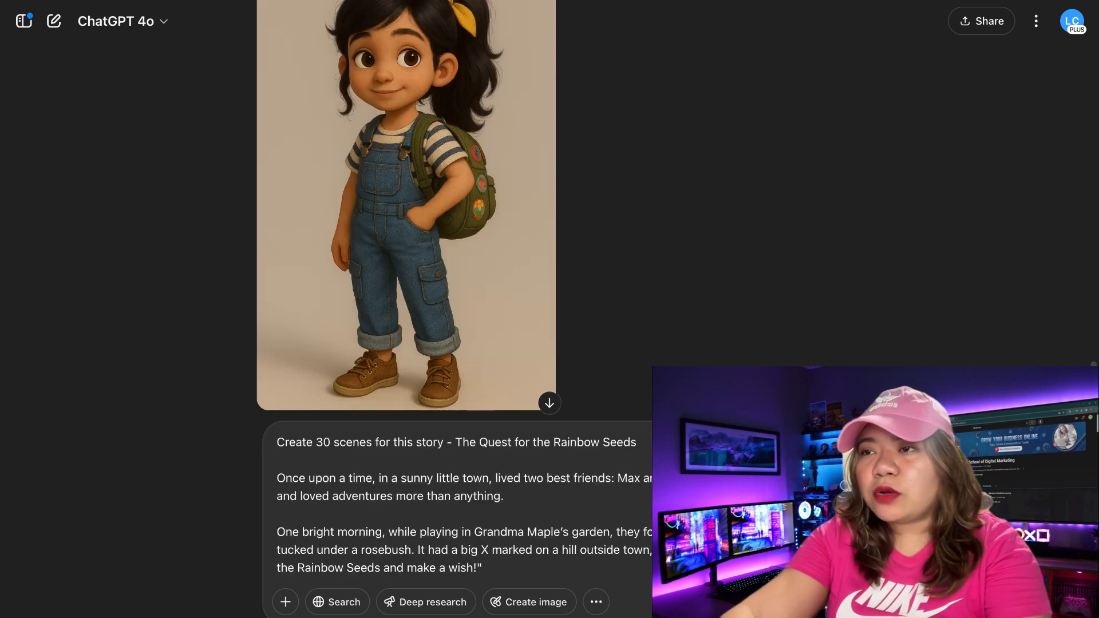
scroll("down", 3)
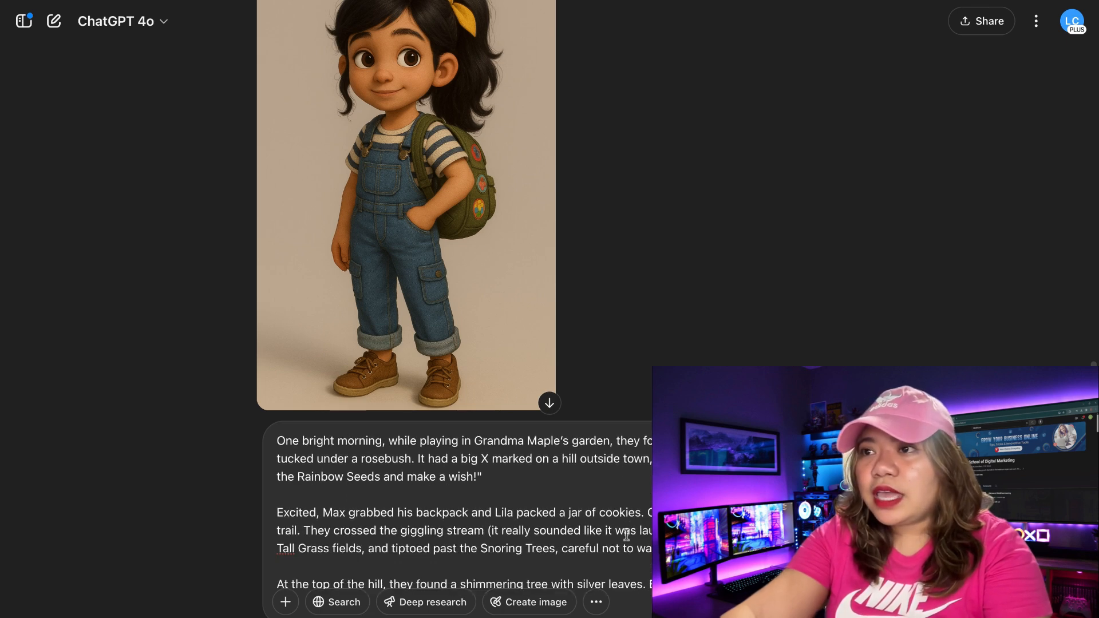
scroll("down", 3)
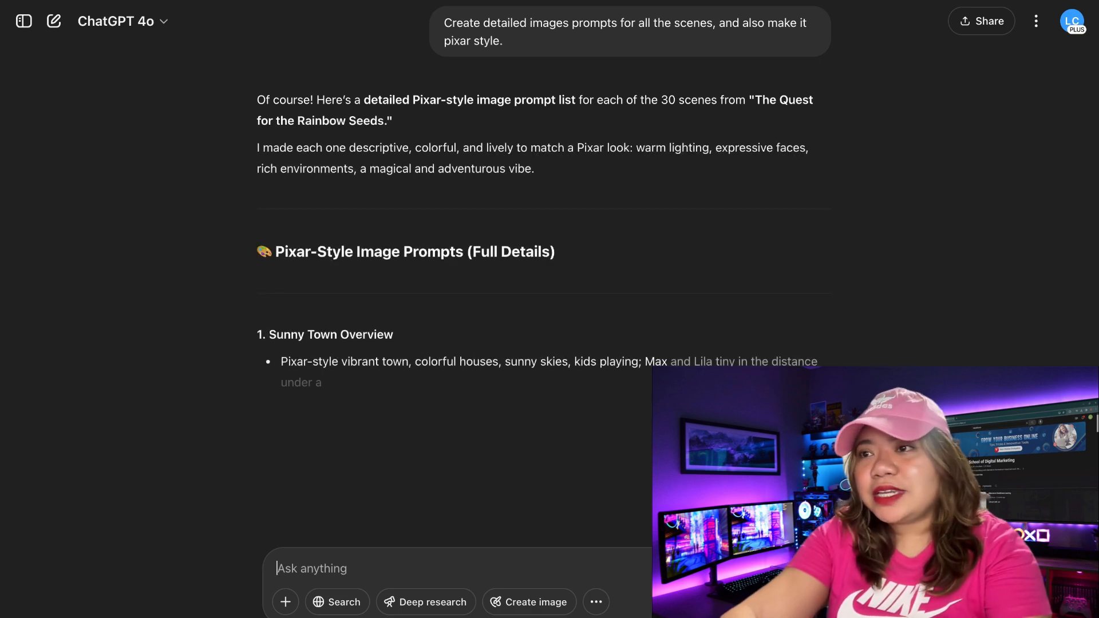
scroll("down", 3)
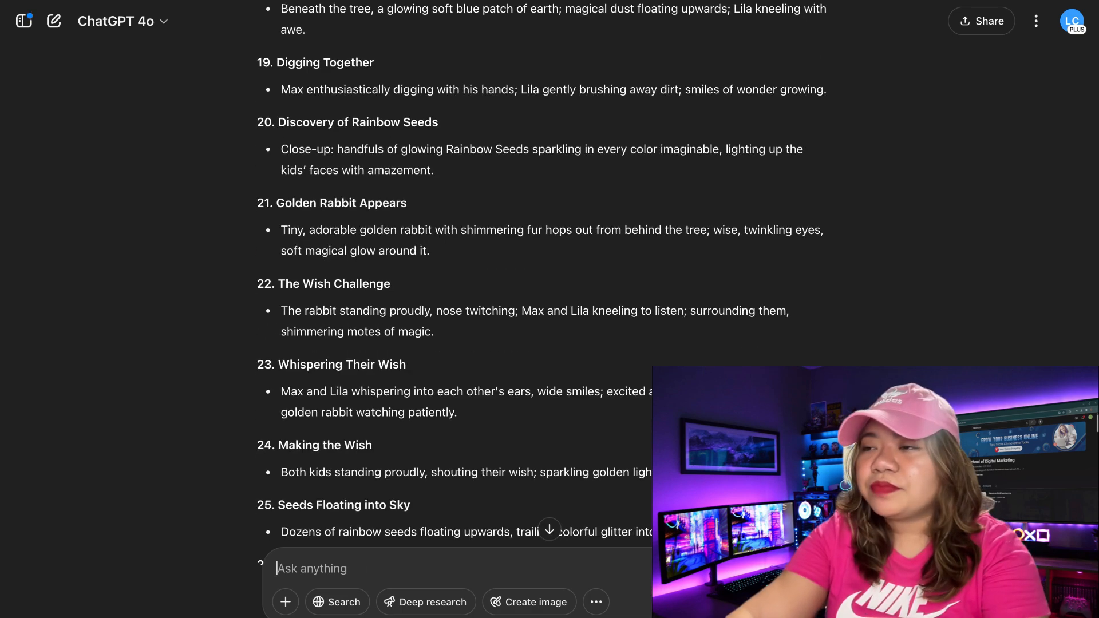
scroll("down", 3)
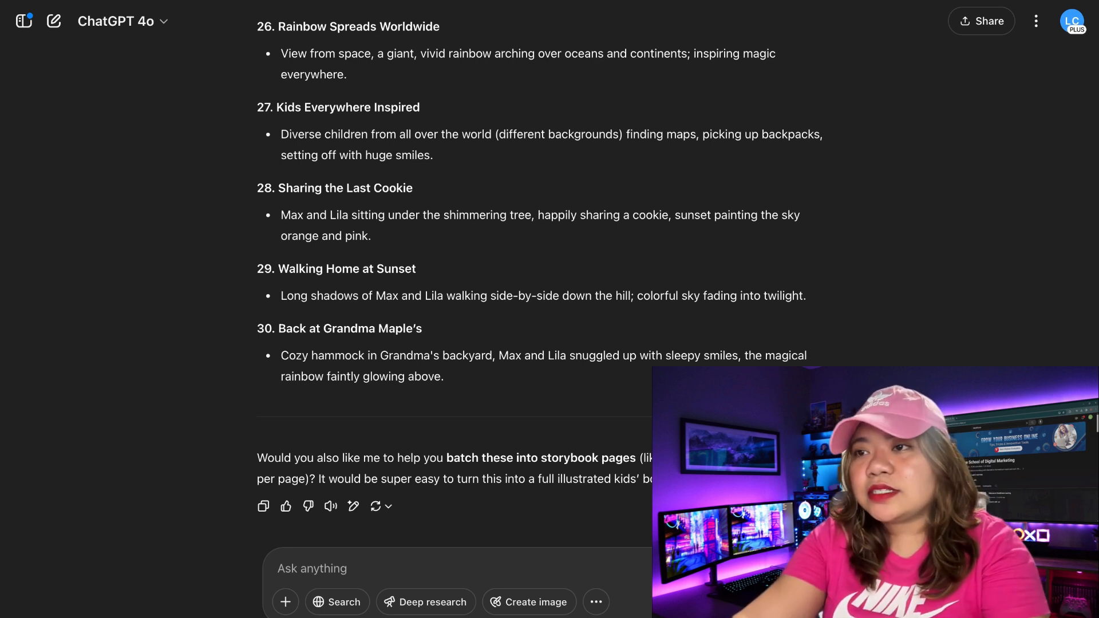
- Send 'Can you tell me how you are going to create the first scene' and read the plan
type("Can you tell me how you are going to")
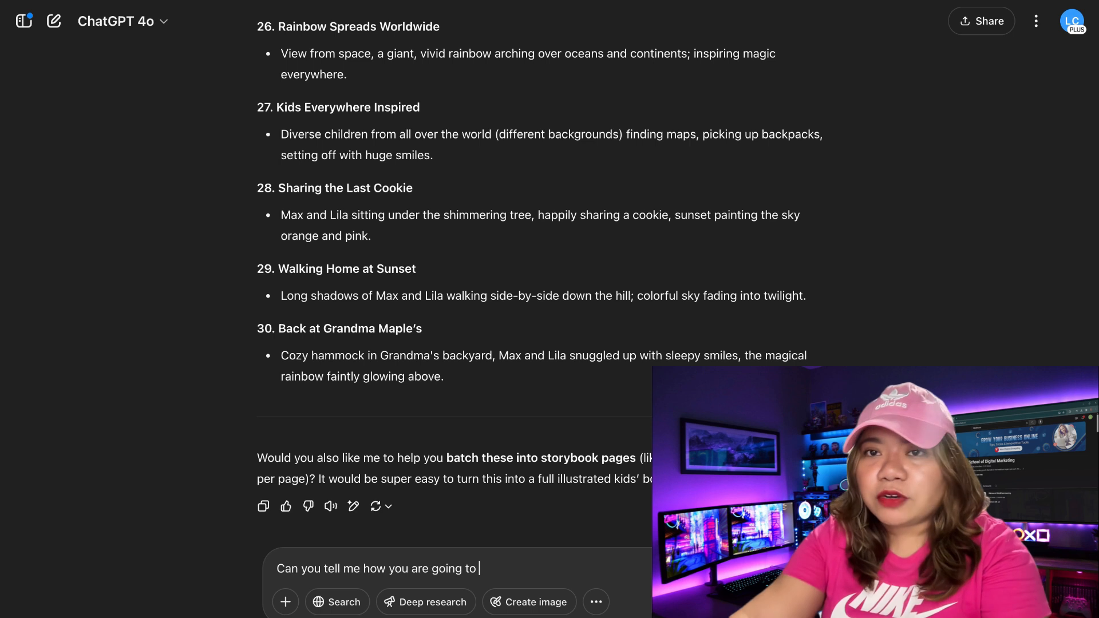
type("create")
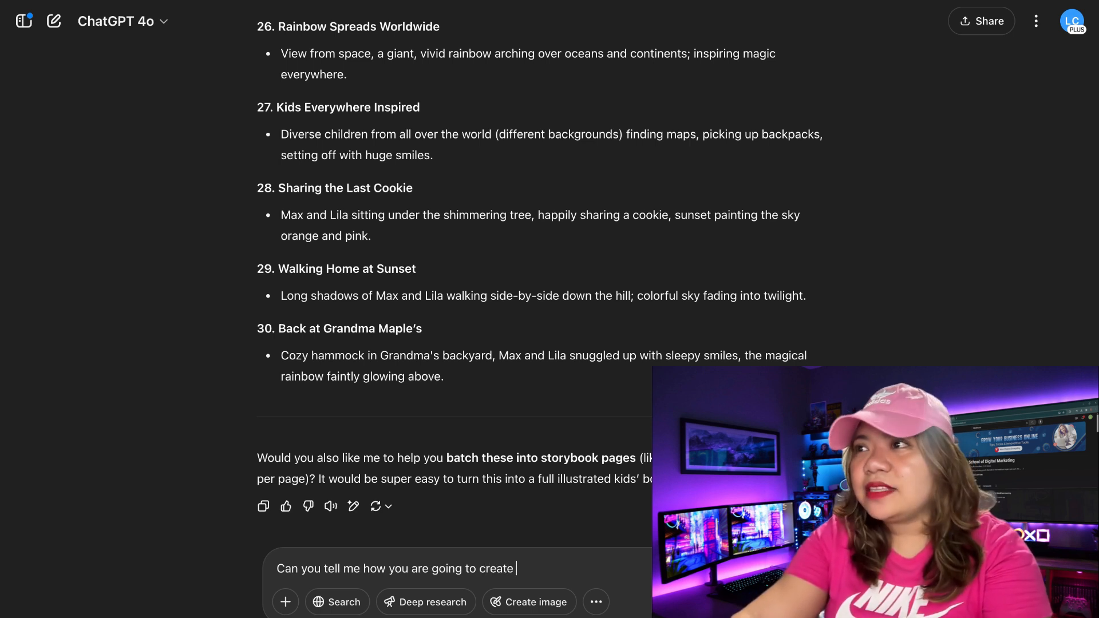
type("the first s")
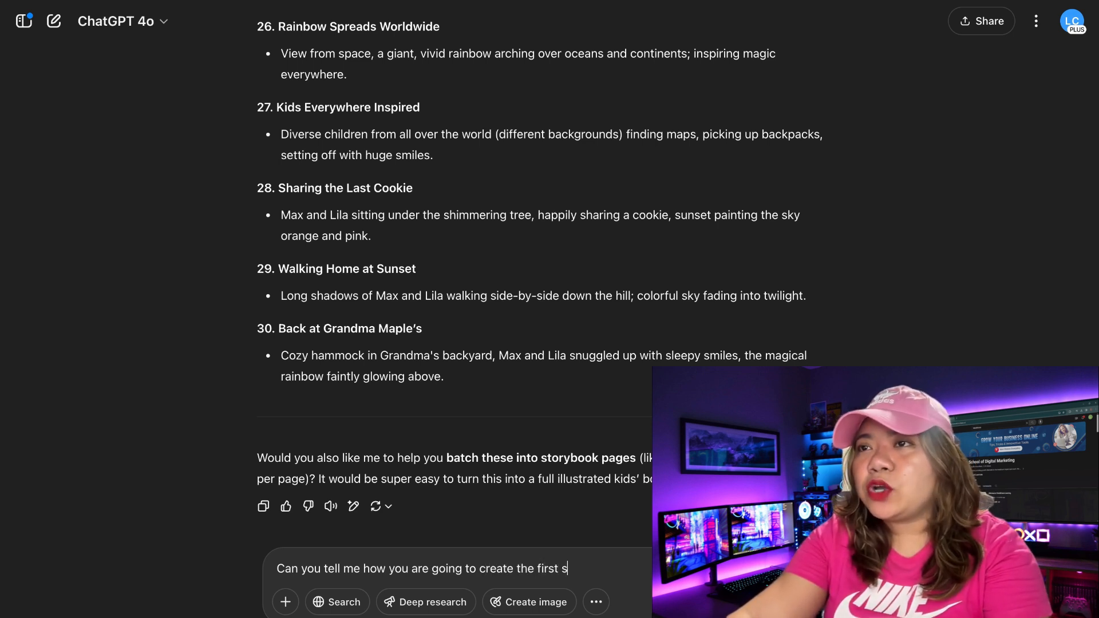
key("Return")
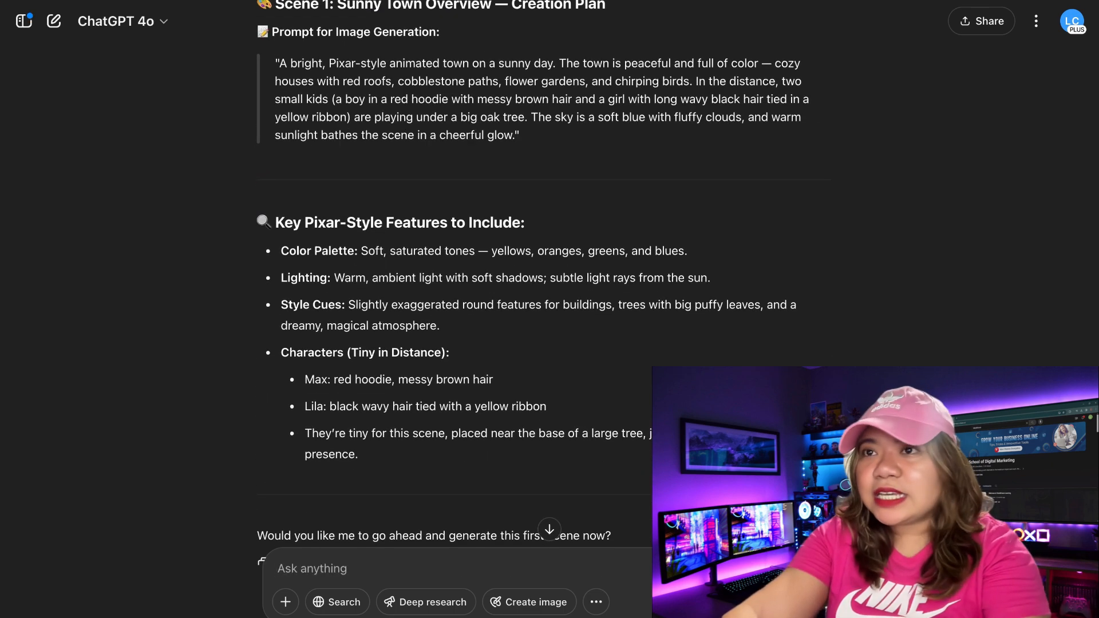
scroll("down", 3)
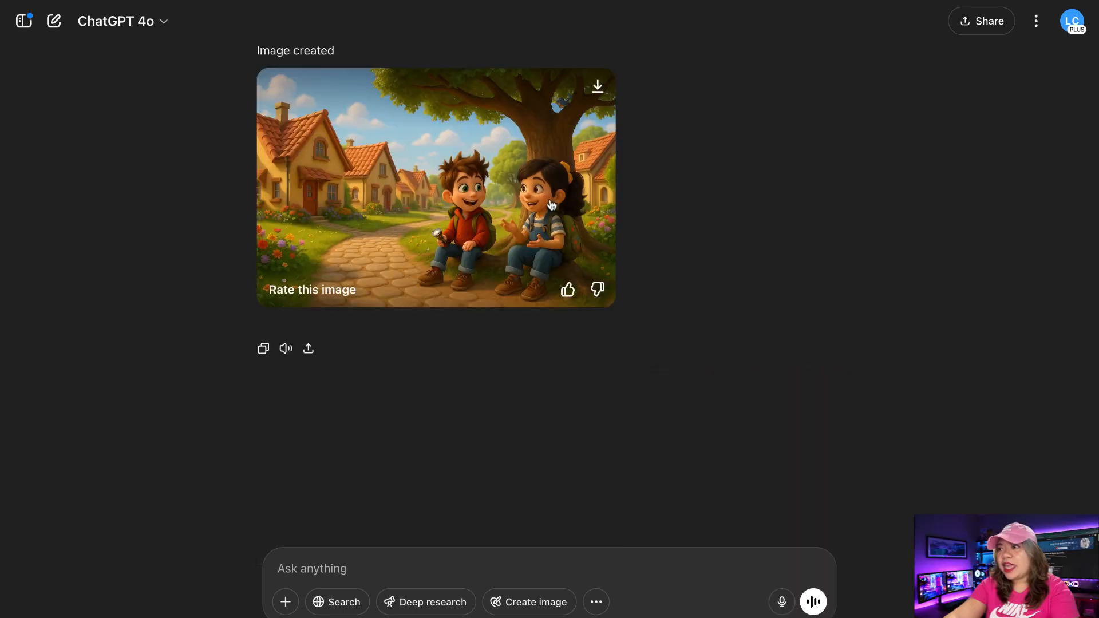
- Enlarge the sunny-town scene image, close it, check the prompt, and reopen it full size
left_click(435, 187)
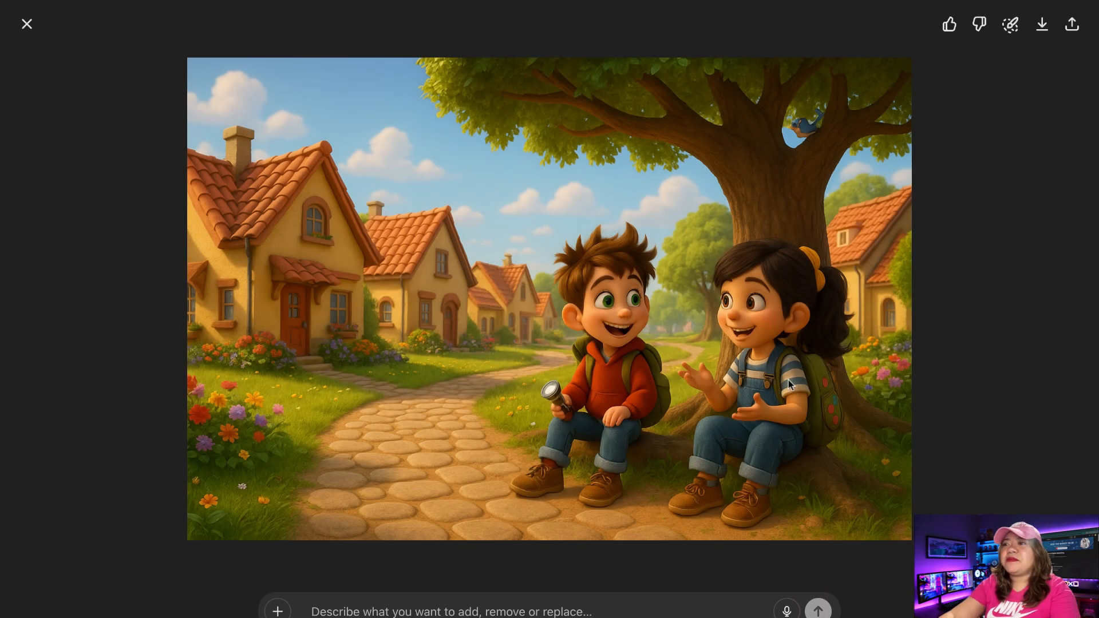
mouse_move(1072, 24)
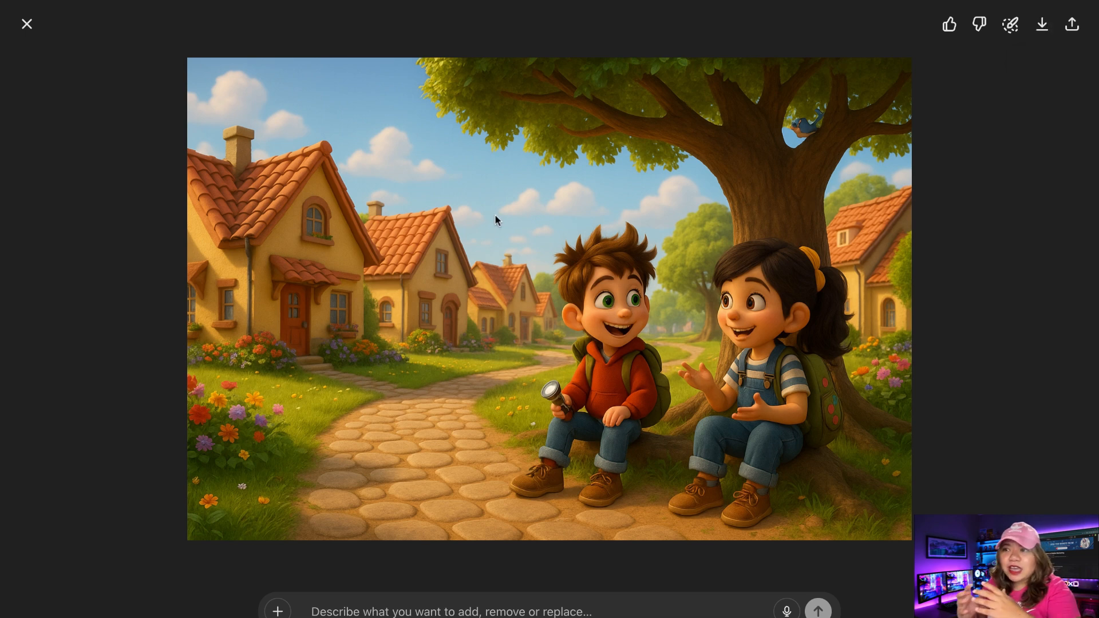
mouse_move(808, 345)
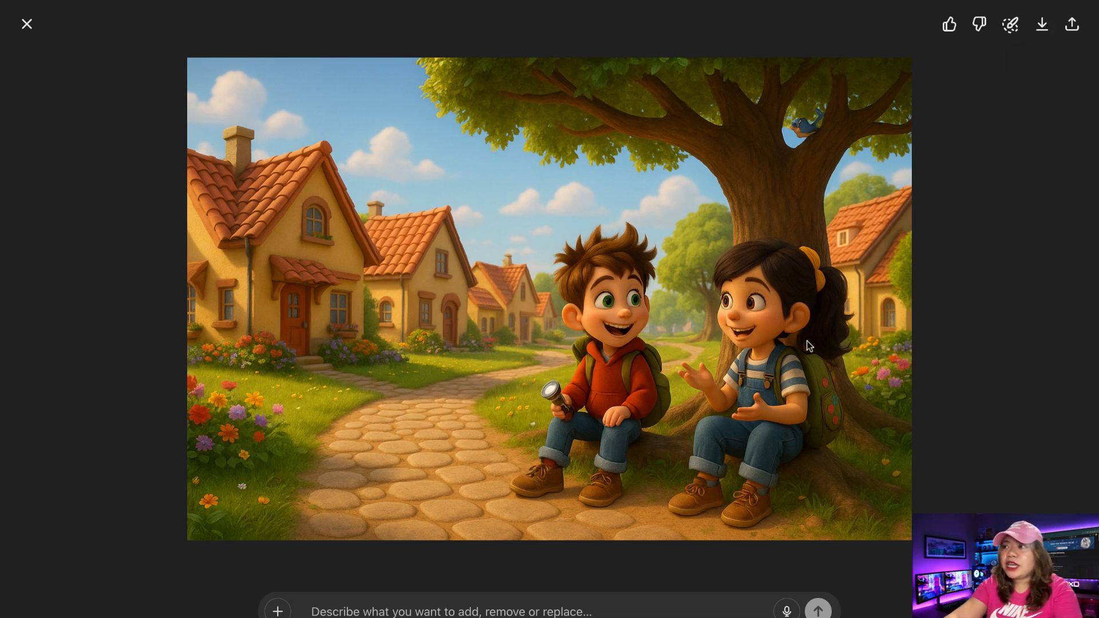
mouse_move(587, 411)
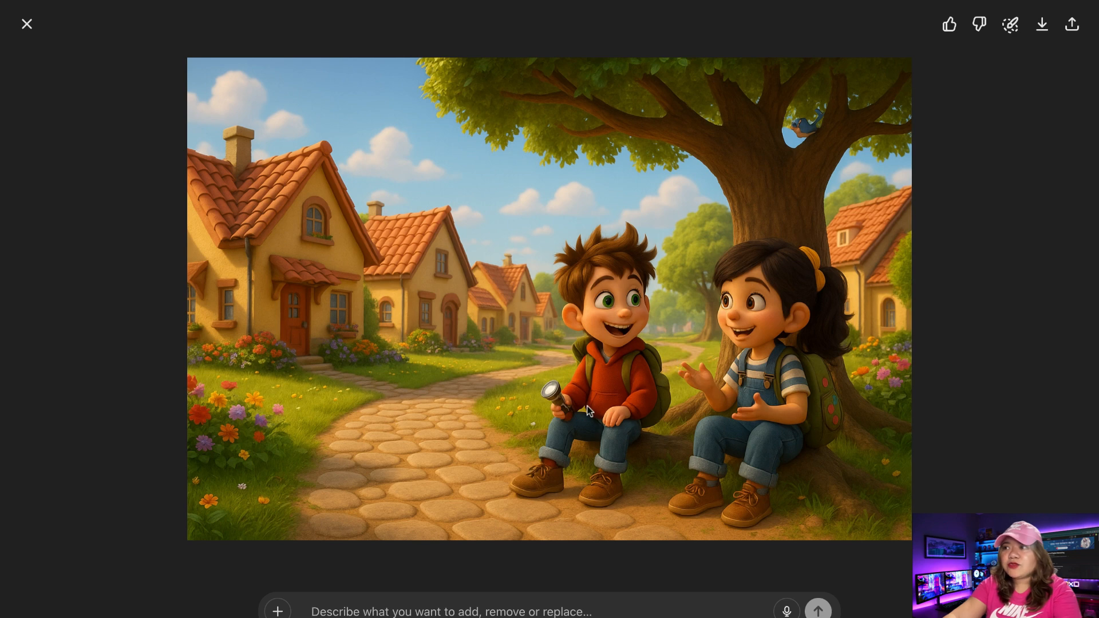
left_click(26, 23)
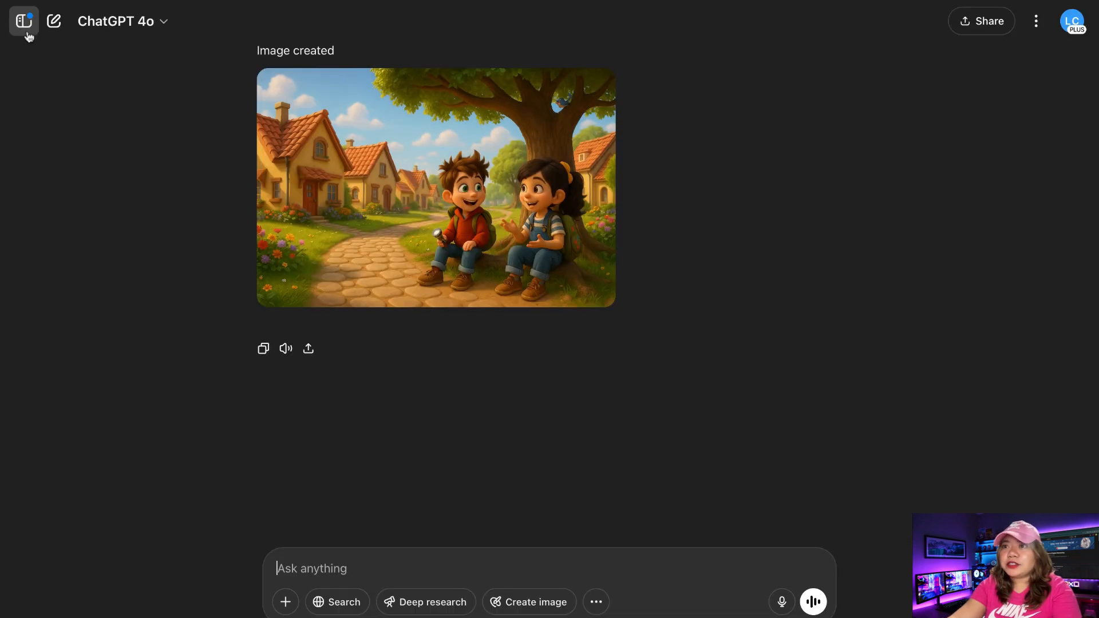
scroll("up", 3)
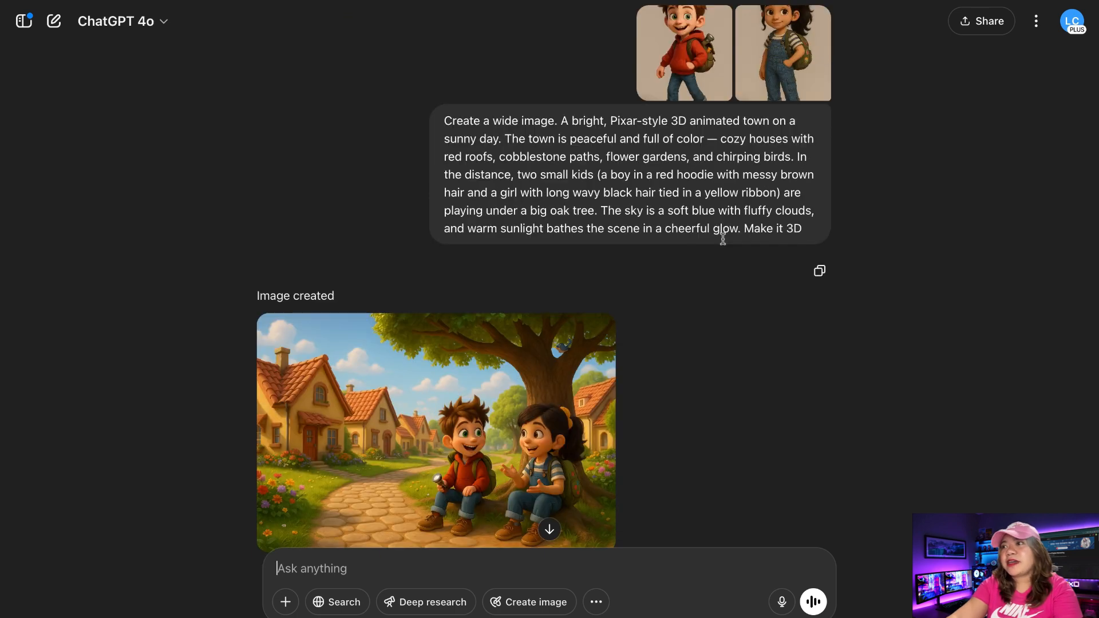
left_click(437, 432)
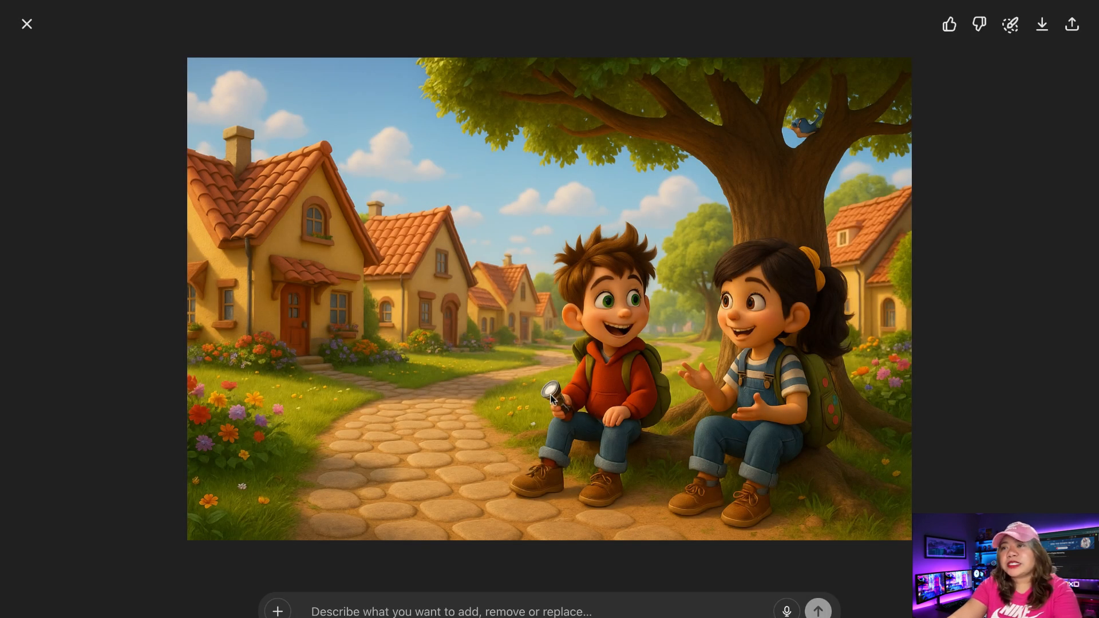
mouse_move(822, 392)
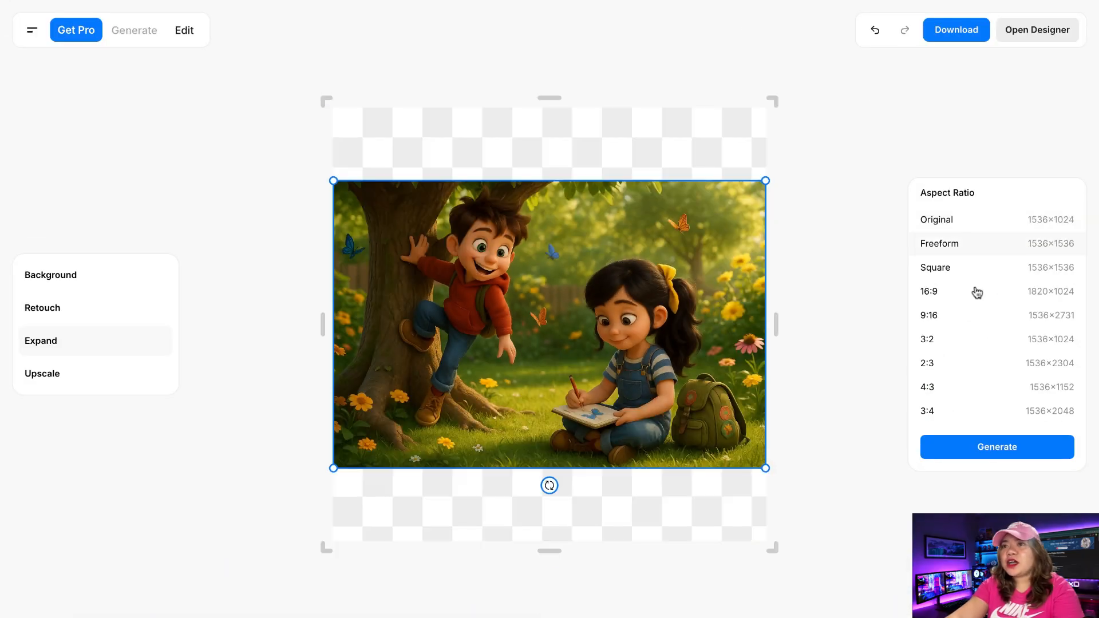
- Choose the aspect ratio in Pixelcut's Expand tool for the garden scene
left_click(930, 291)
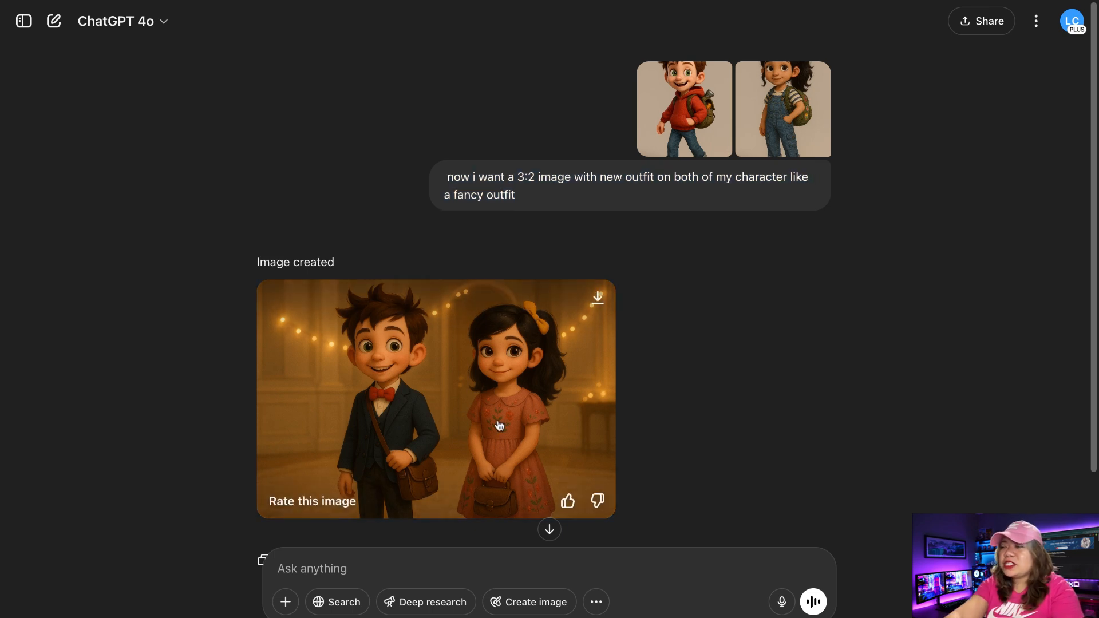
mouse_move(482, 370)
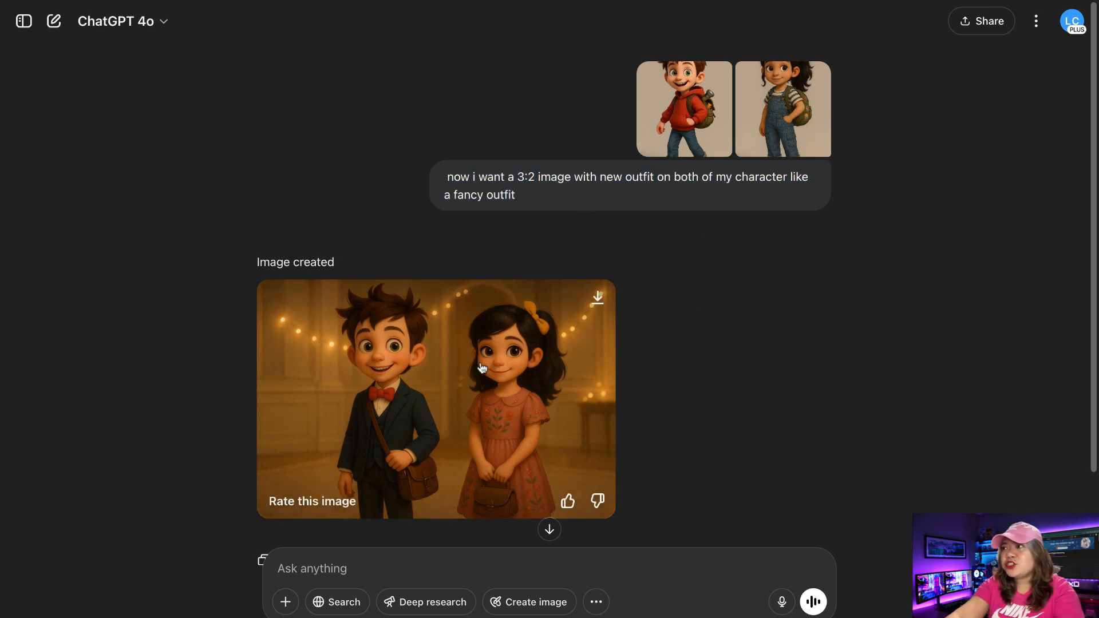
- View the fancy-outfit image of Max and Lila full size, then return to the chat
left_click(435, 400)
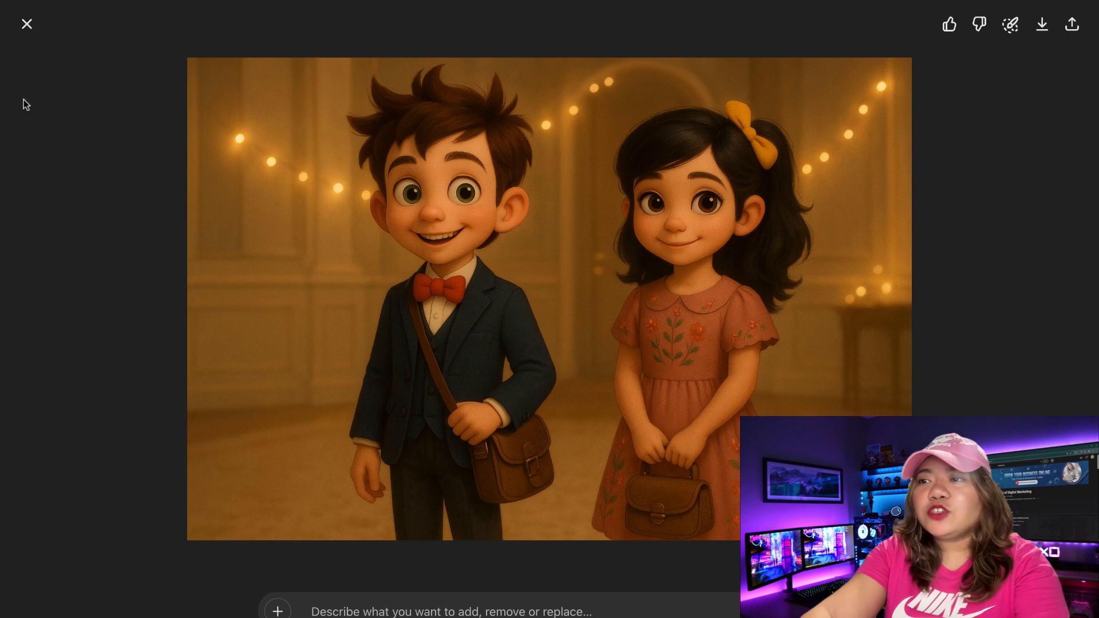
left_click(26, 23)
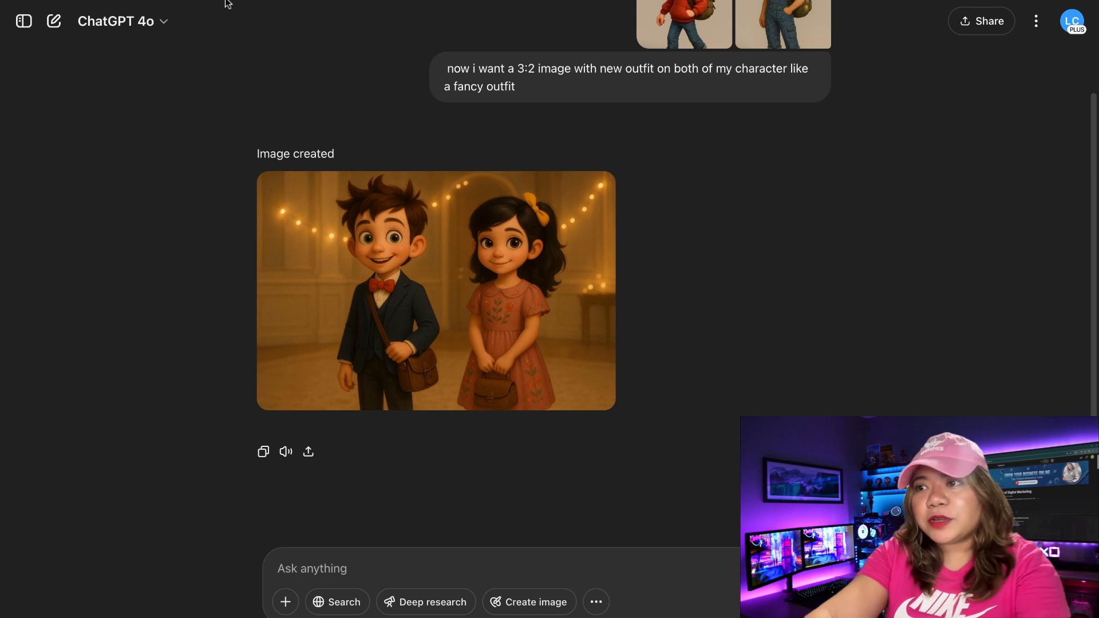
mouse_move(491, 505)
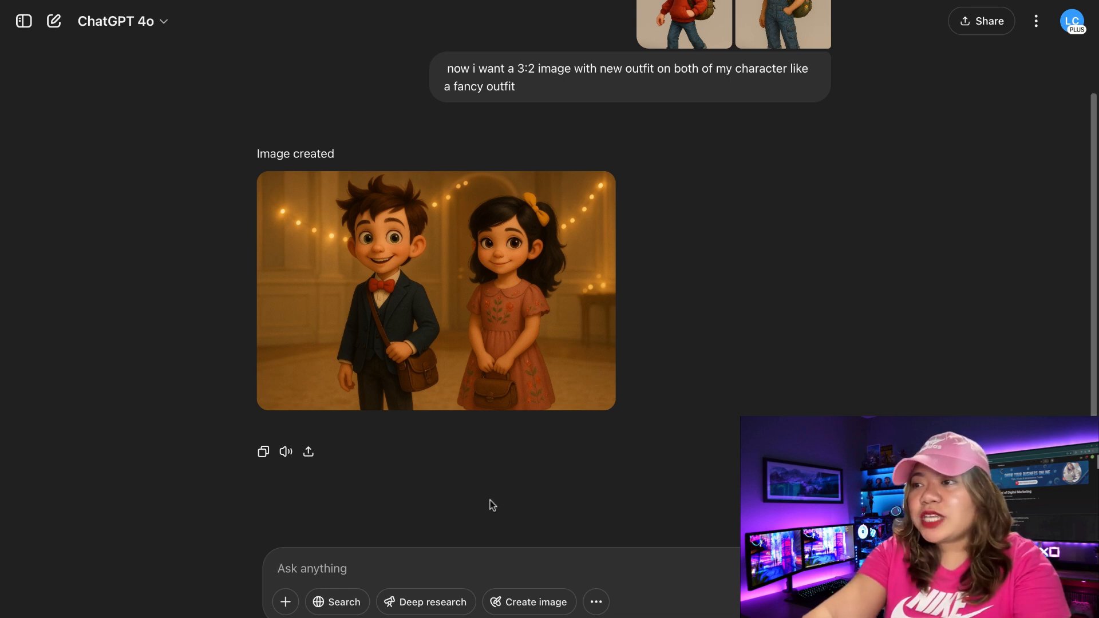
- Send the six facial expressions sheet request in 3:2 and inspect the result full size
type("give me 6 different facial expressions sheet of this character in a 3:2 wide image ratio")
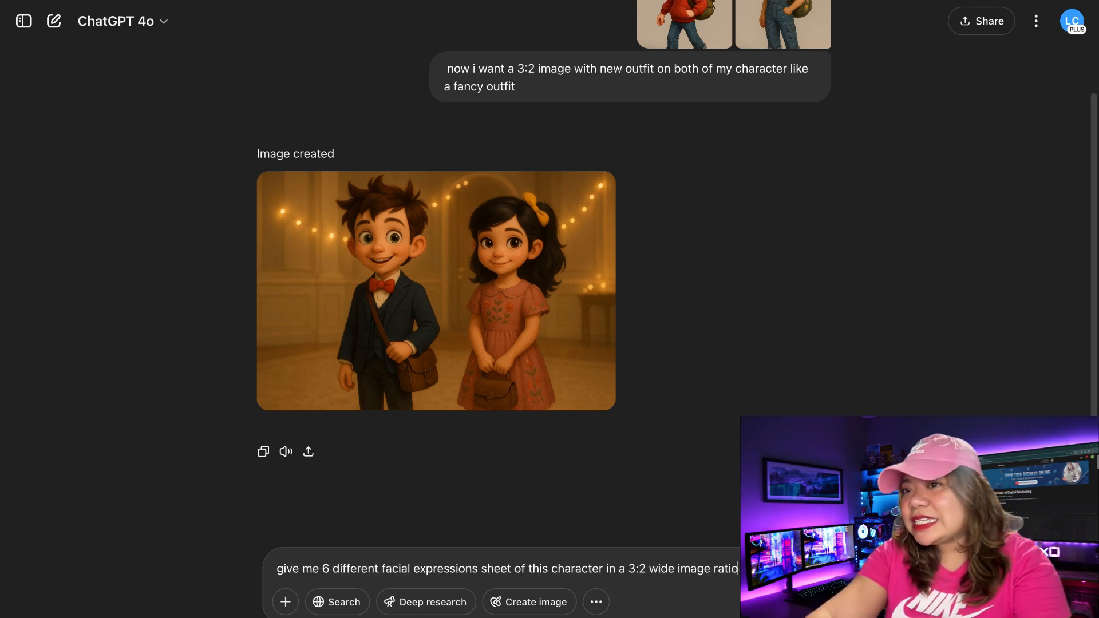
key("Return")
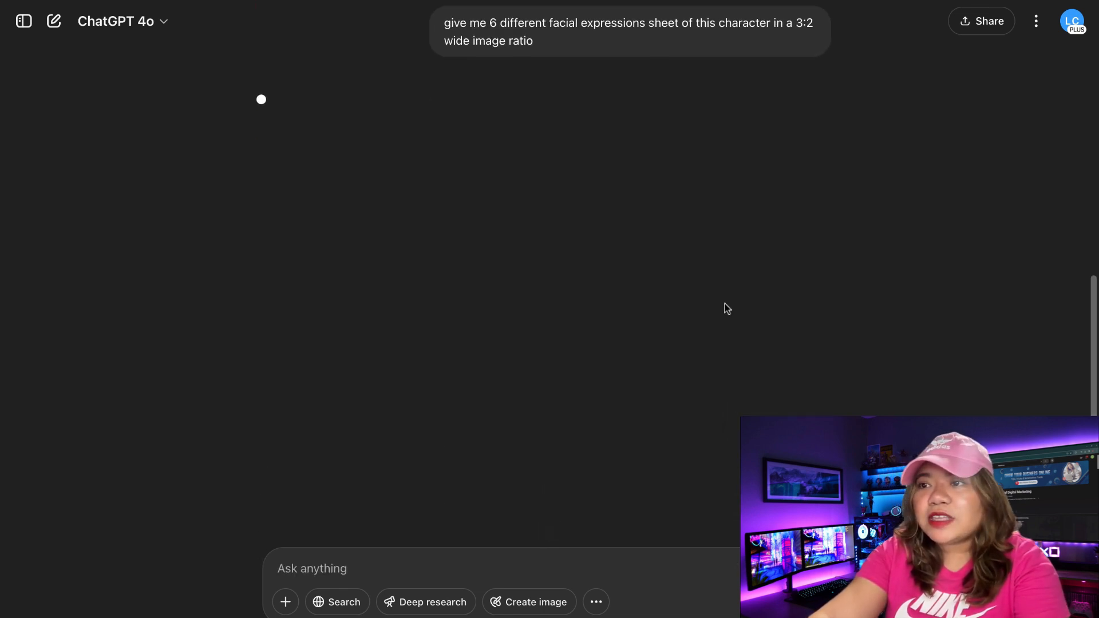
scroll("up", 3)
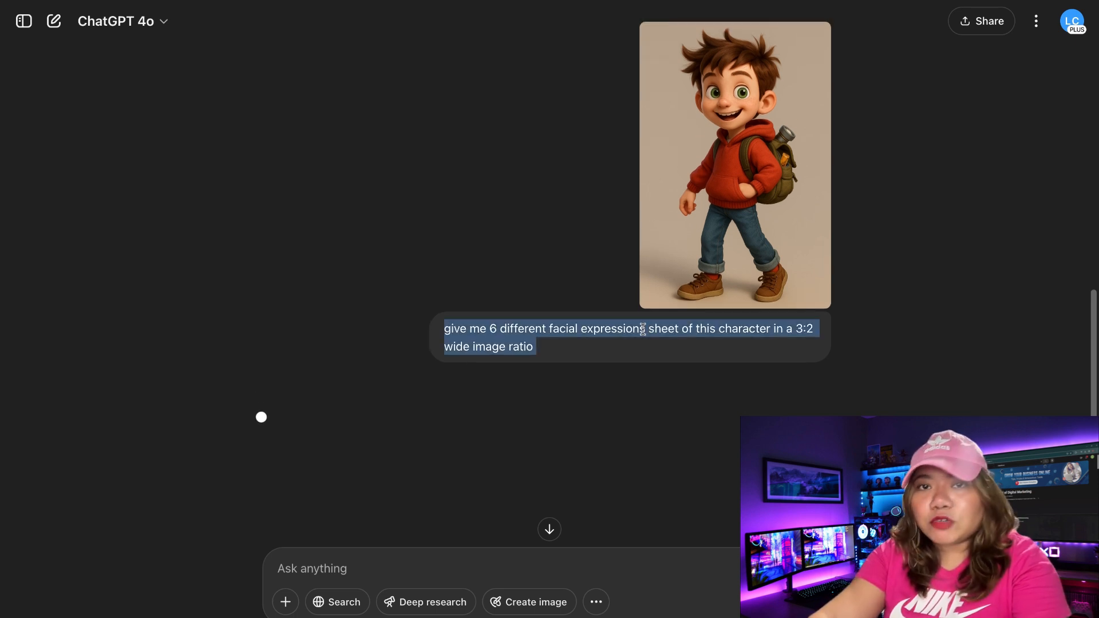
mouse_move(707, 353)
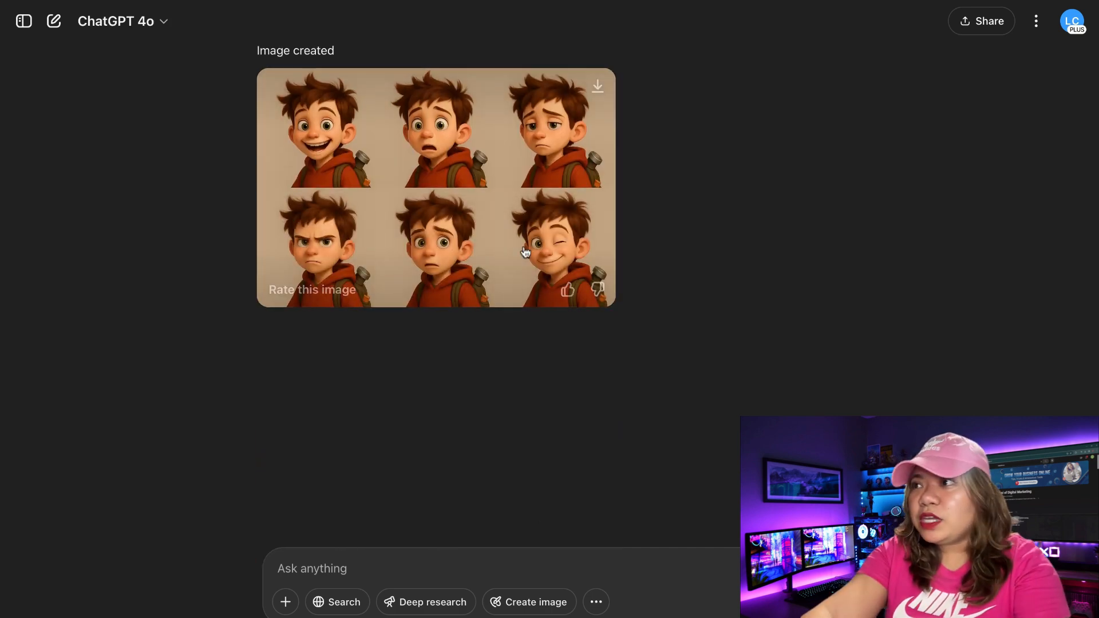
left_click(435, 189)
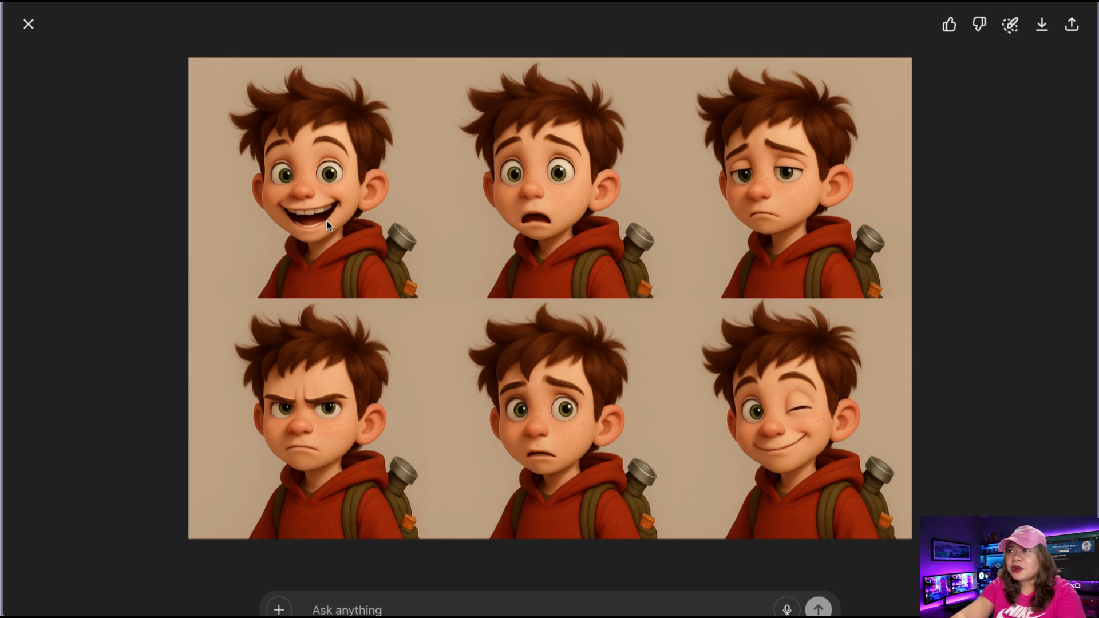
left_click(28, 22)
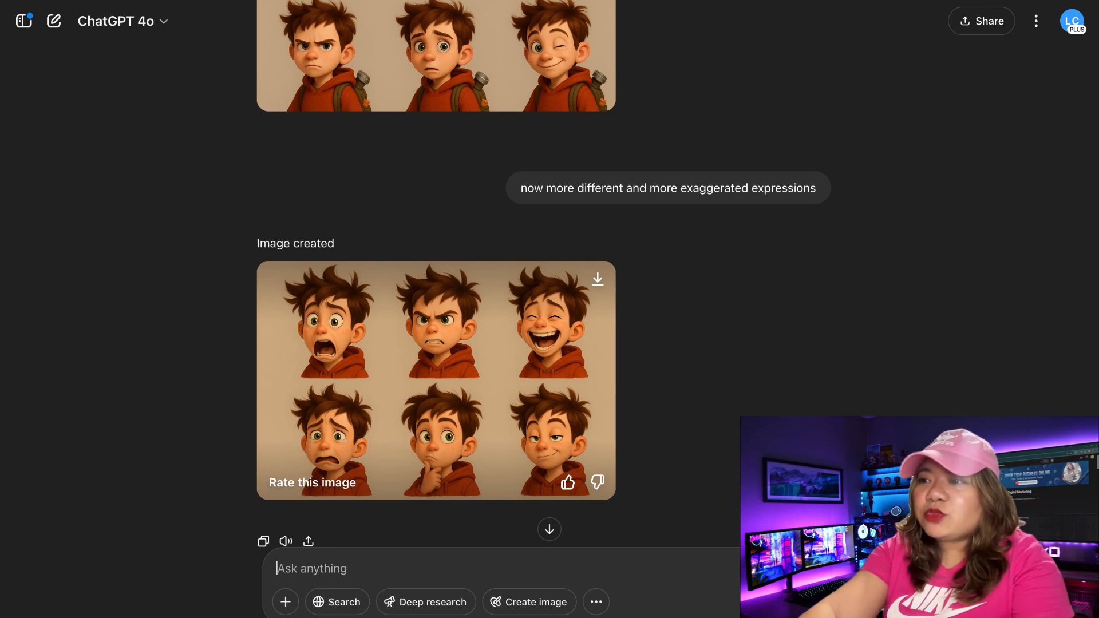
- Inspect the exaggerated expressions sheet full size, then return to the chat
left_click(435, 382)
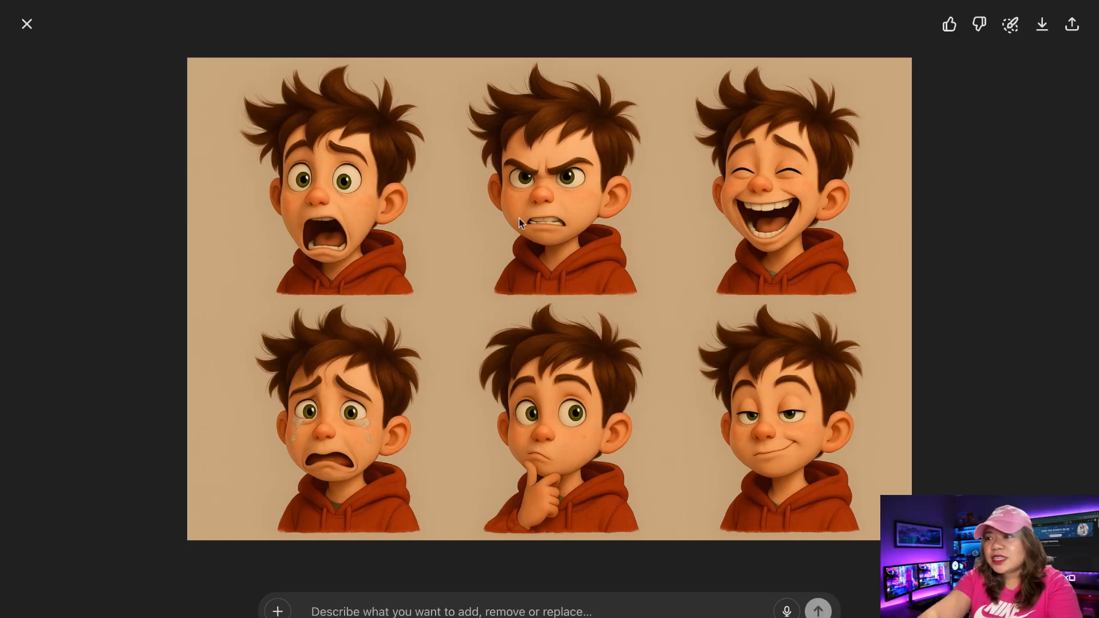
mouse_move(815, 144)
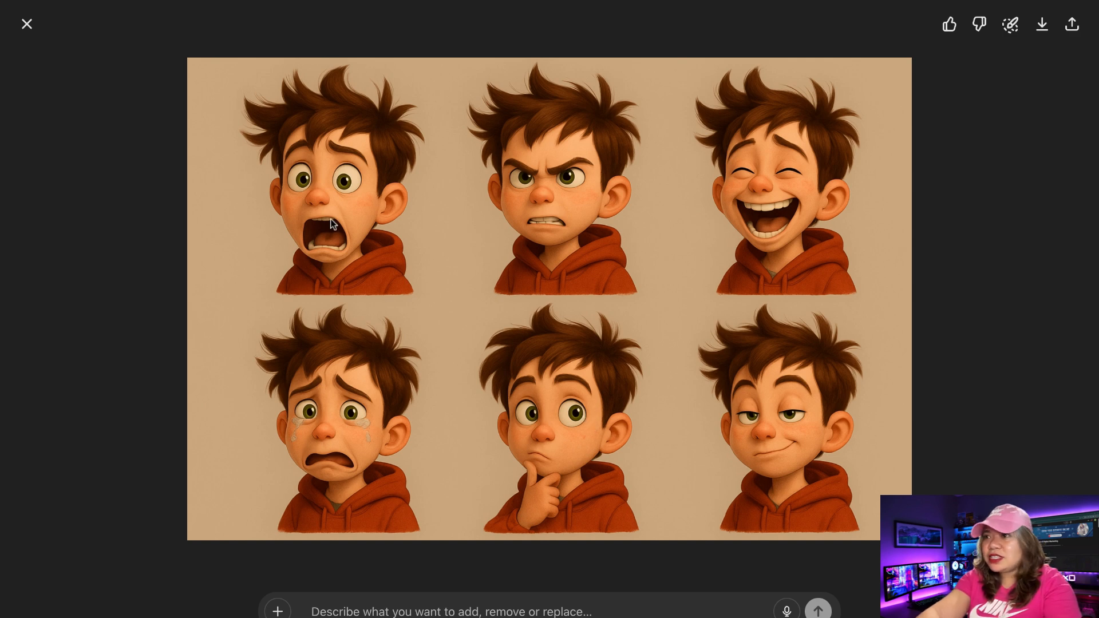
mouse_move(736, 209)
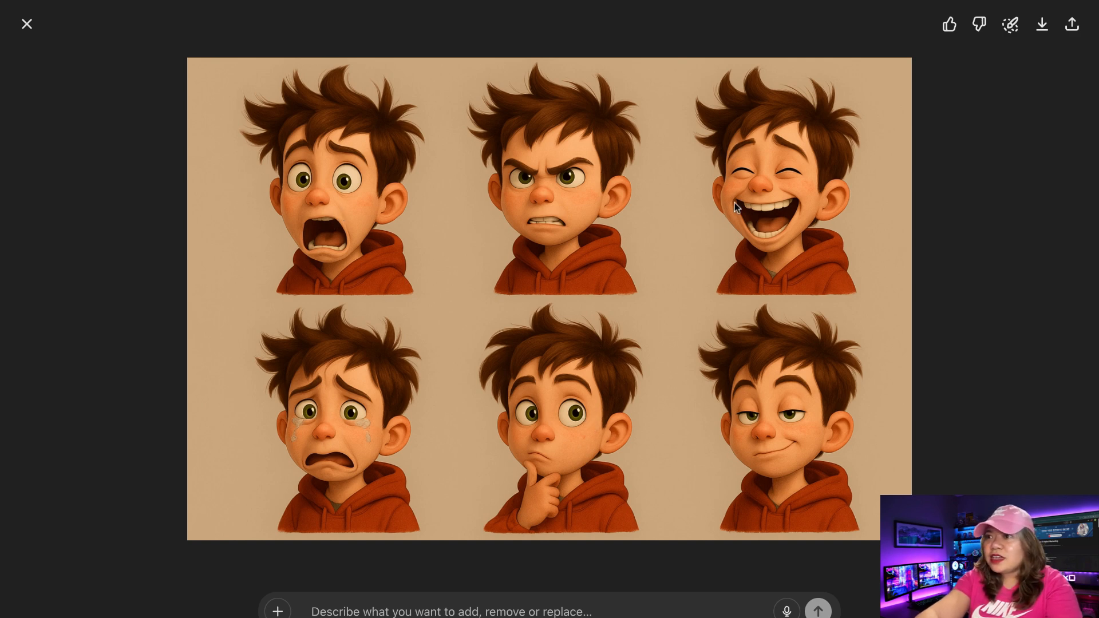
mouse_move(779, 272)
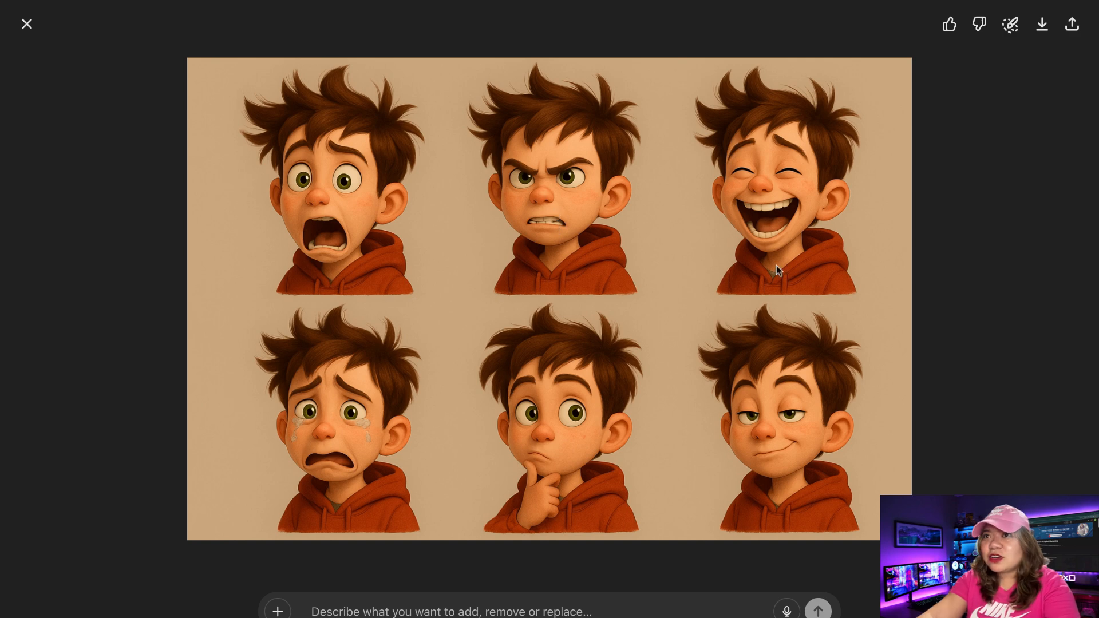
mouse_move(26, 23)
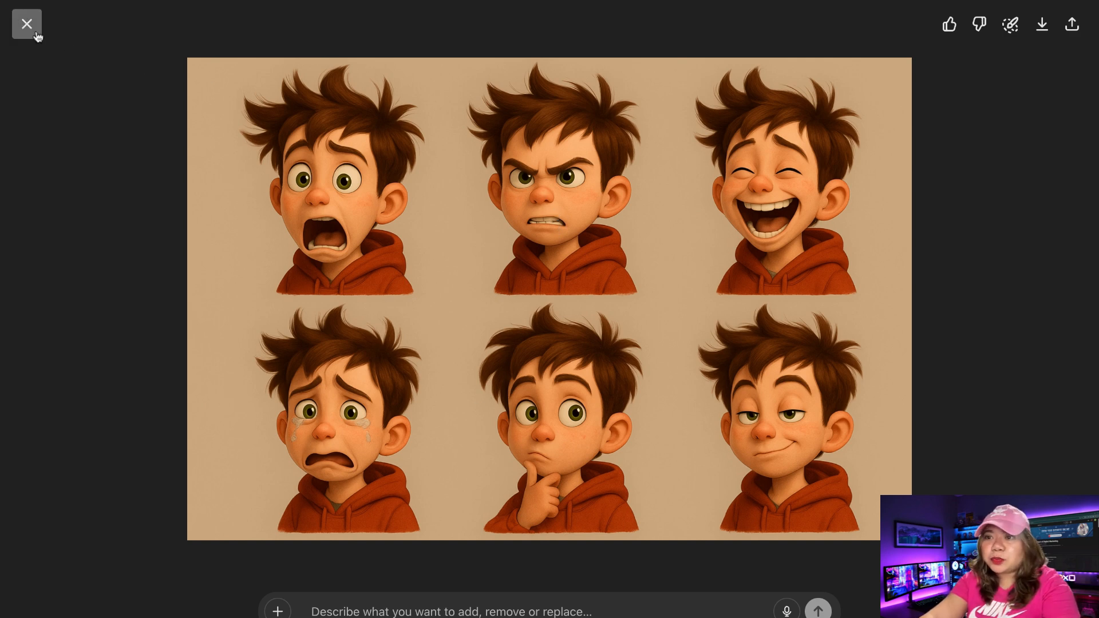
left_click(27, 23)
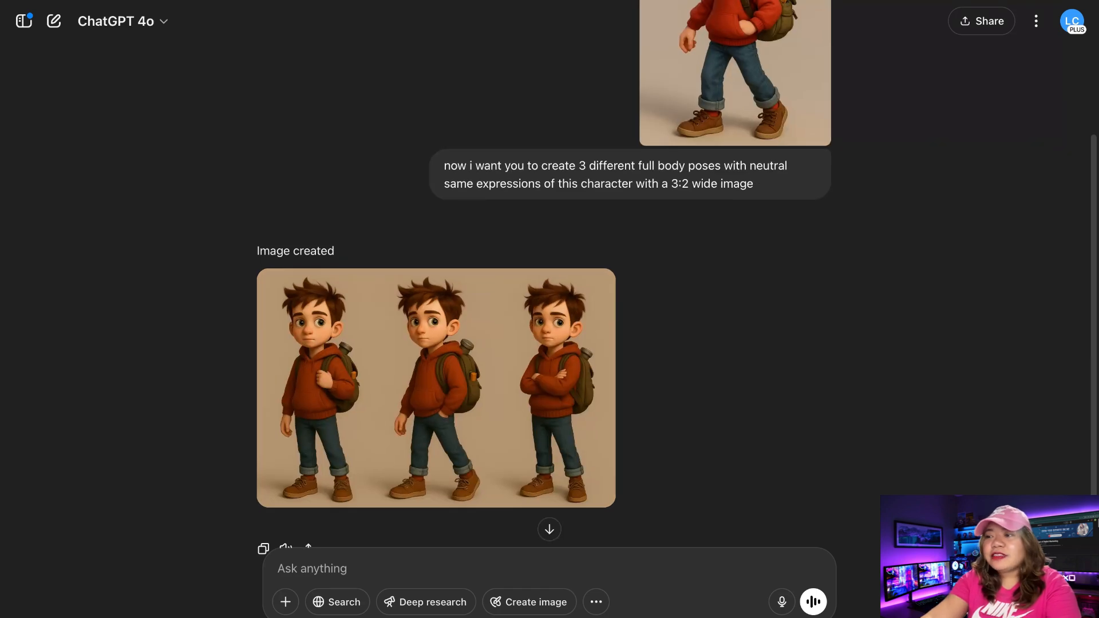
mouse_move(489, 363)
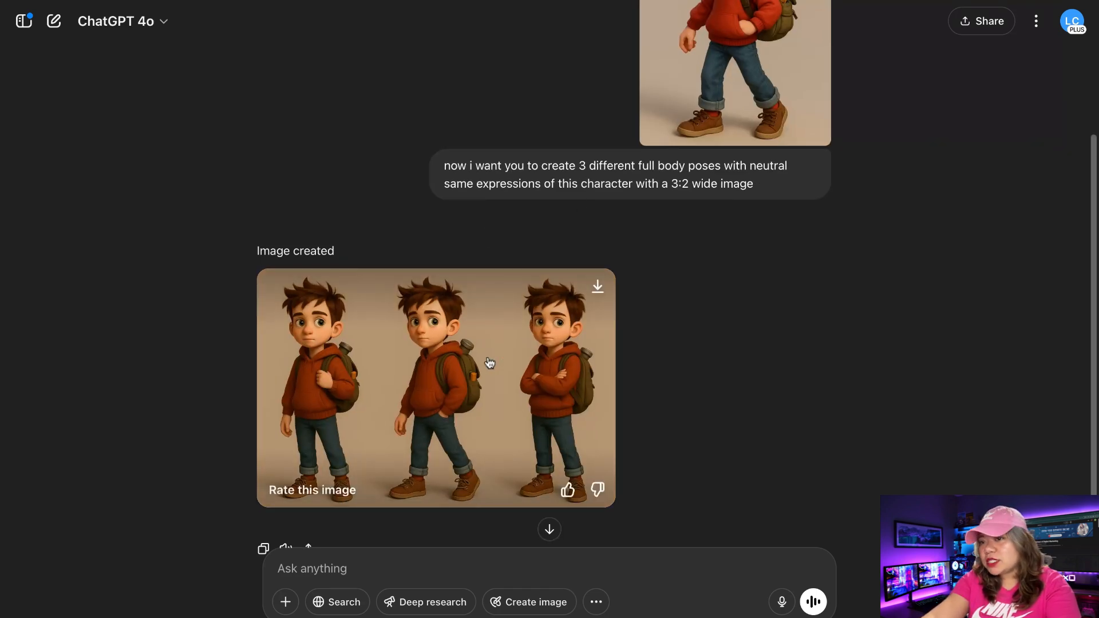
- Send the request 'now in side view and back view' for Max
left_click(435, 388)
type("now in side view and back view")
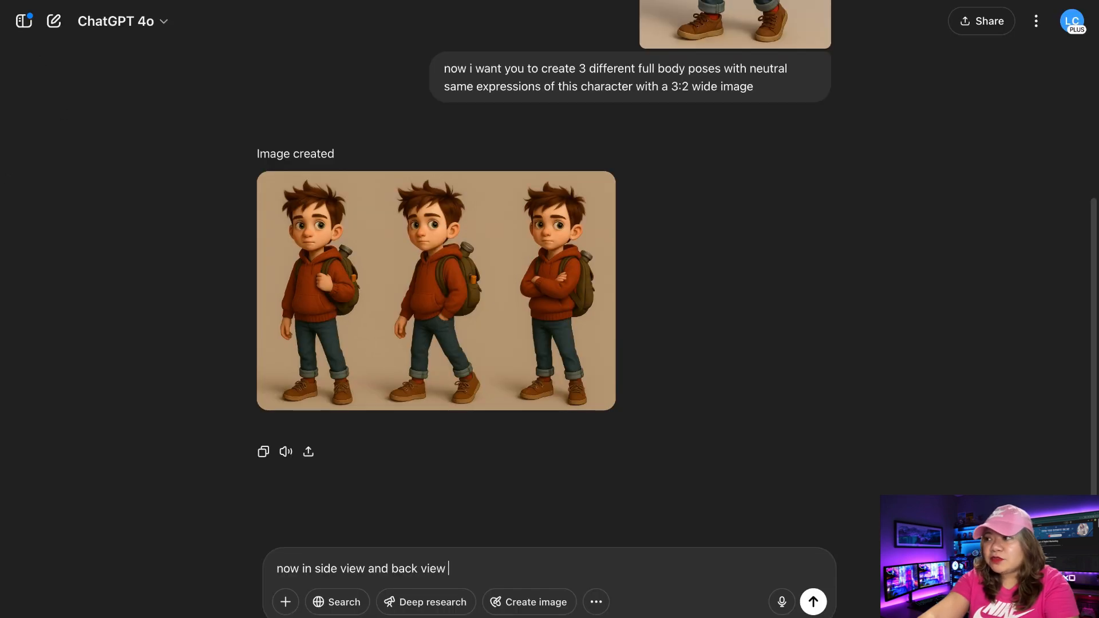
left_click(812, 601)
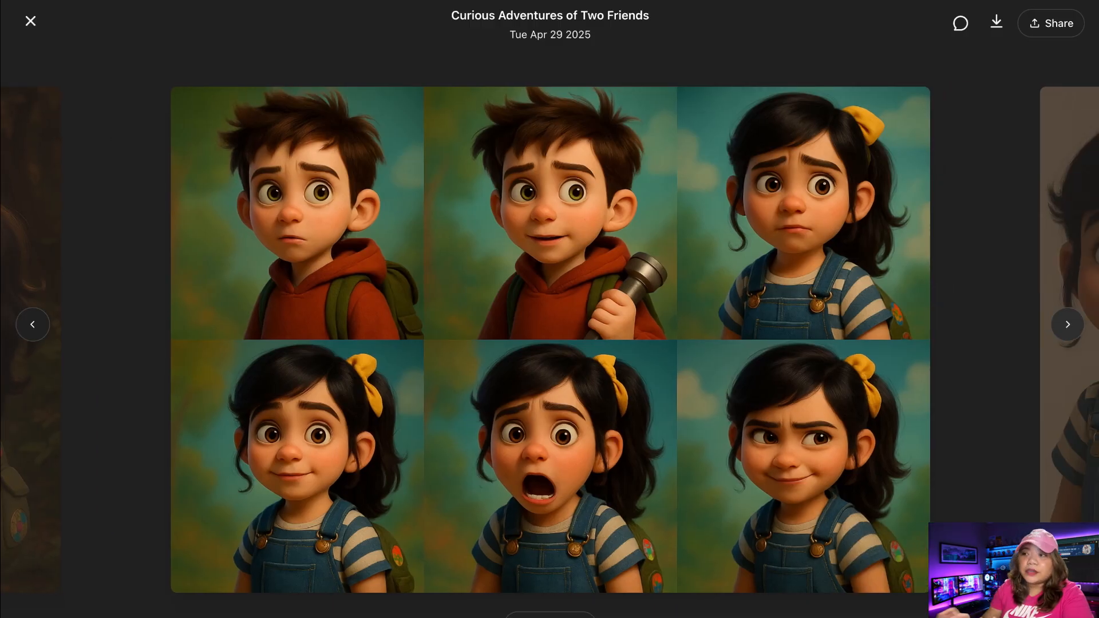
- Step through the saved images to Max's three-pose outdoor adventure picture
left_click(1067, 324)
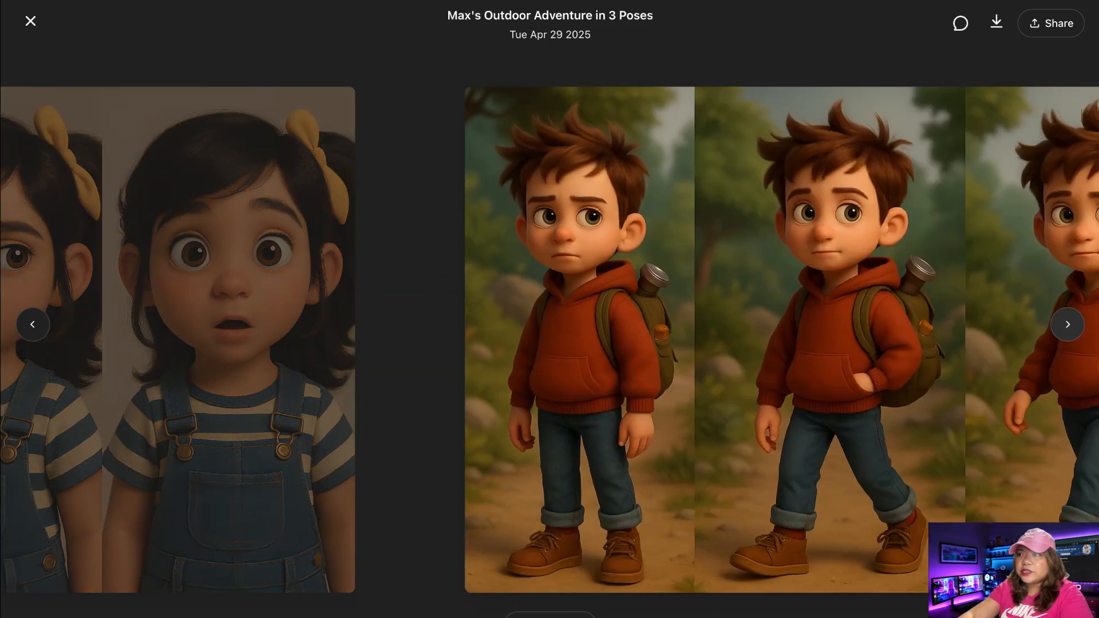
left_click(32, 324)
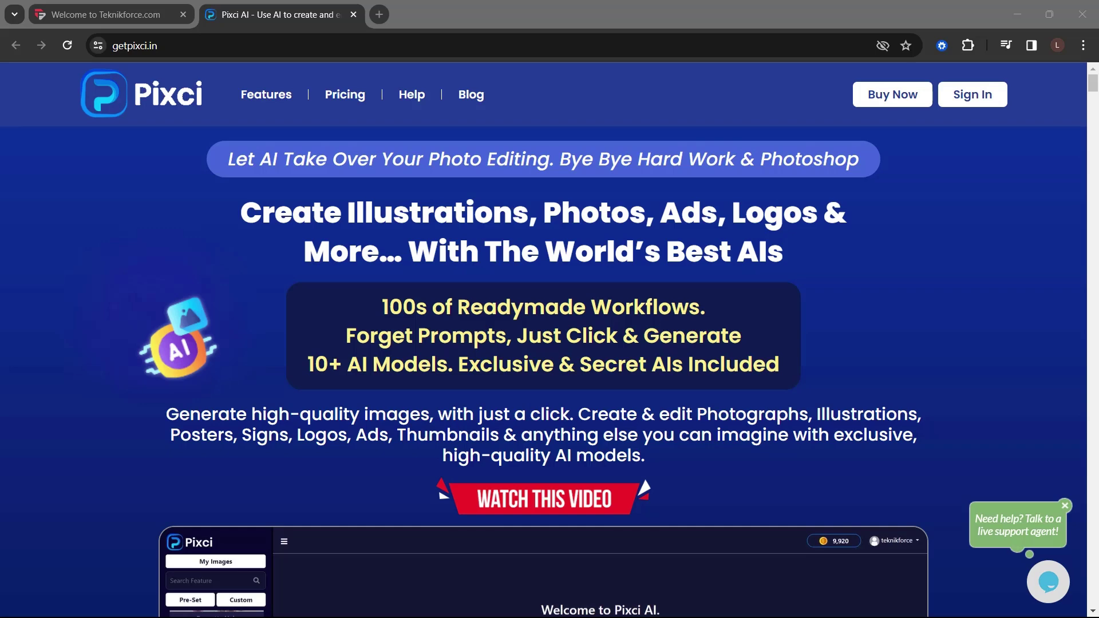
scroll("down", 3)
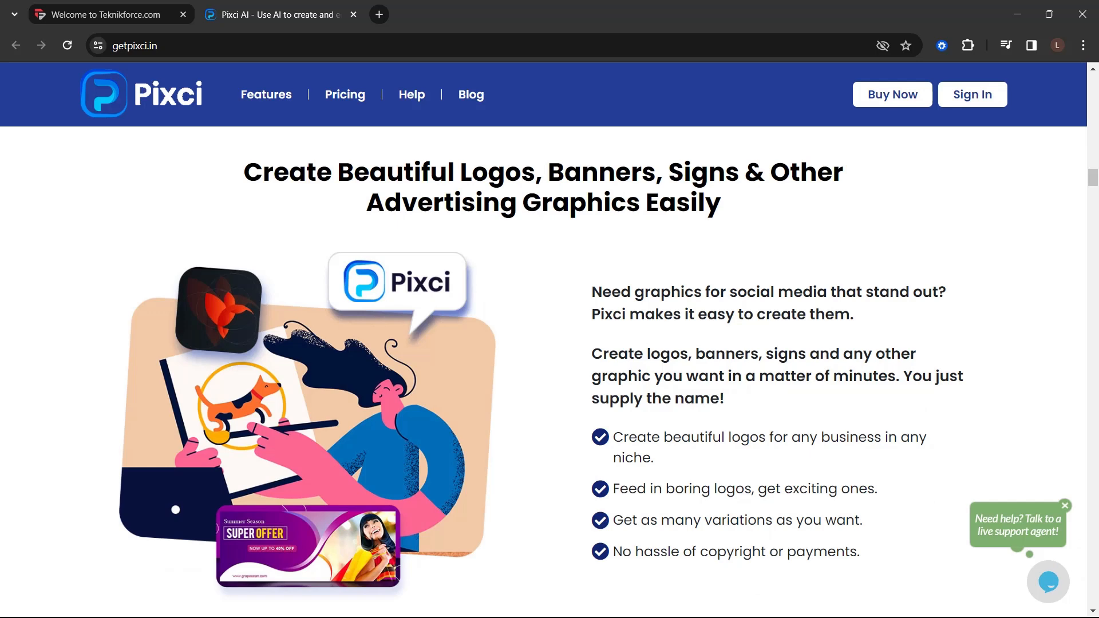
scroll("down", 3)
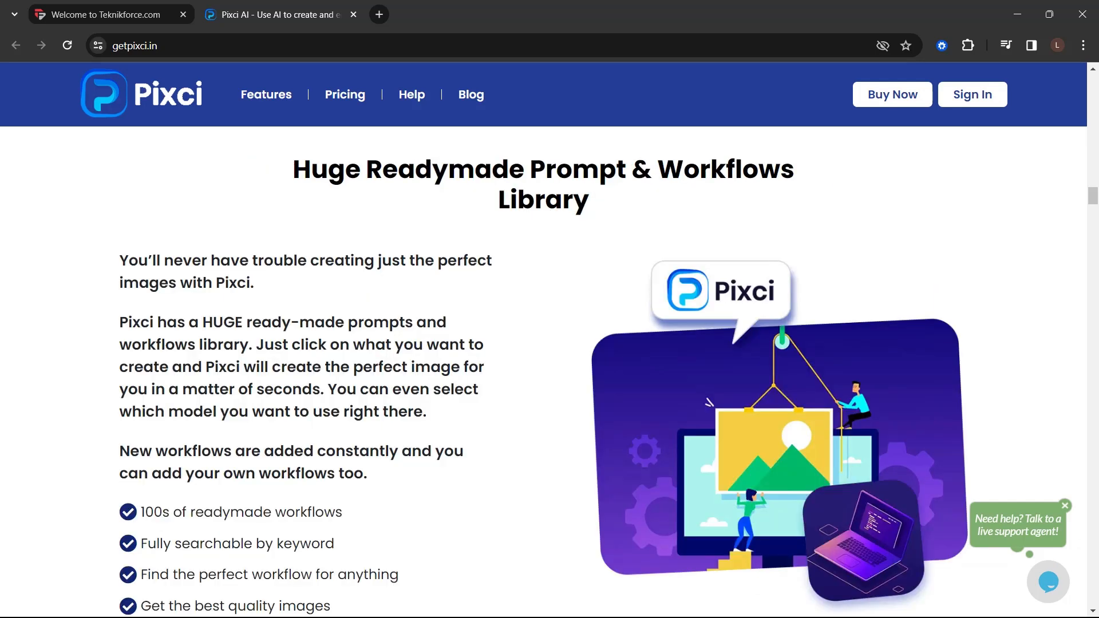
scroll("down", 3)
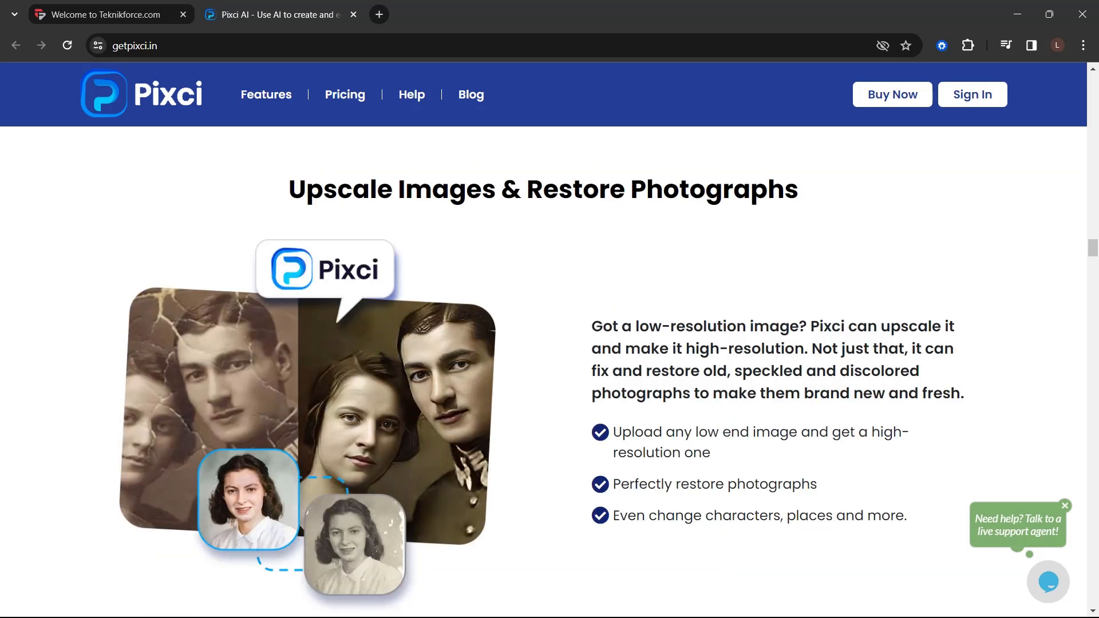
scroll("down", 3)
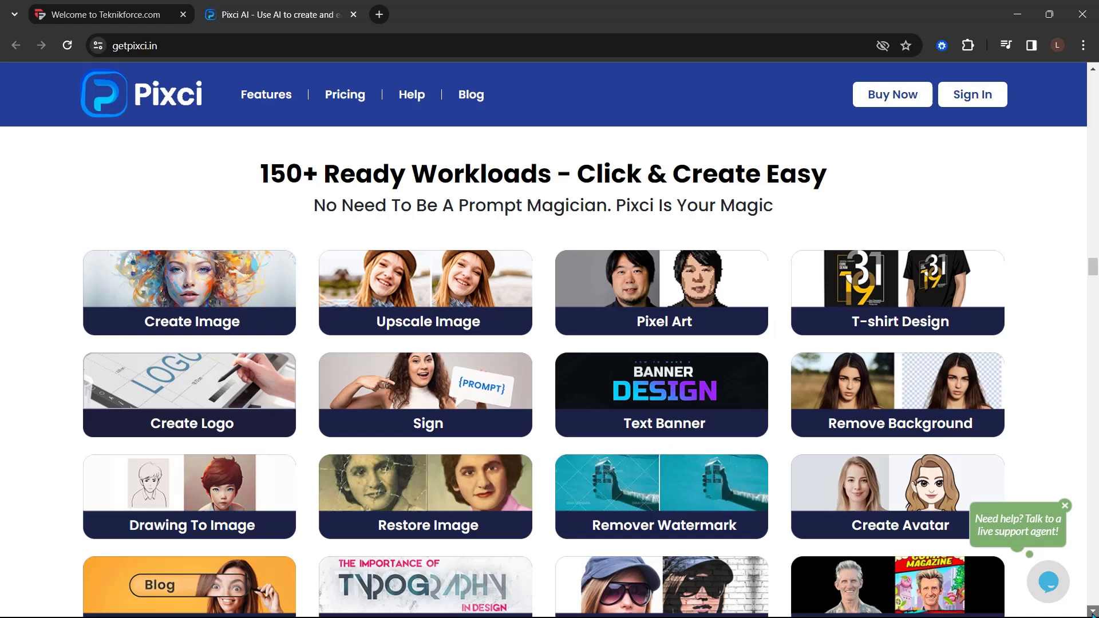
scroll("down", 3)
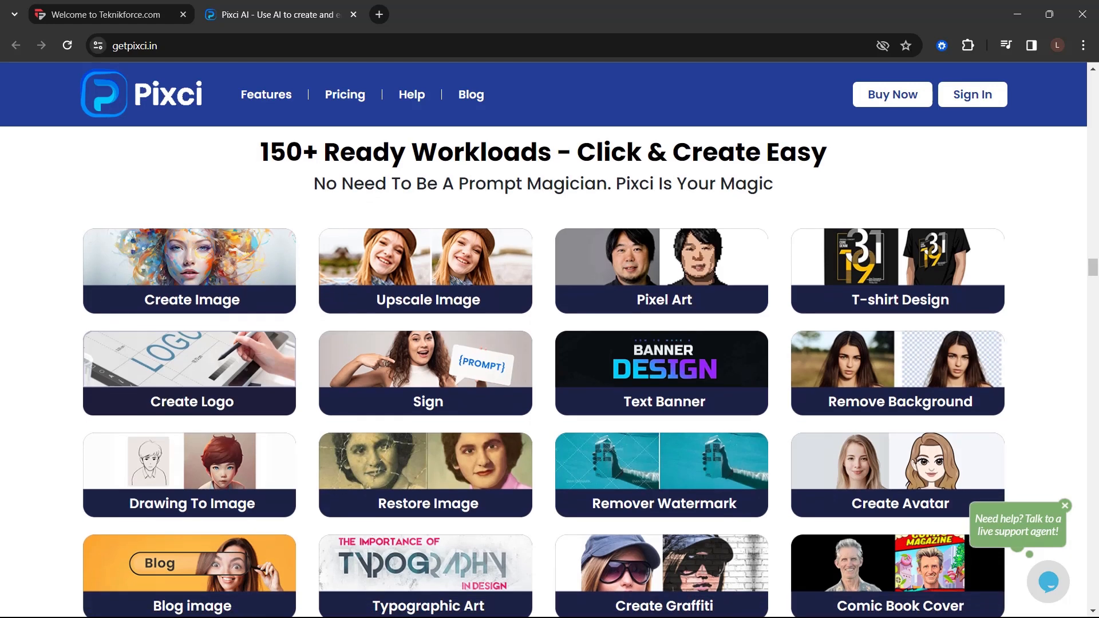
scroll("down", 3)
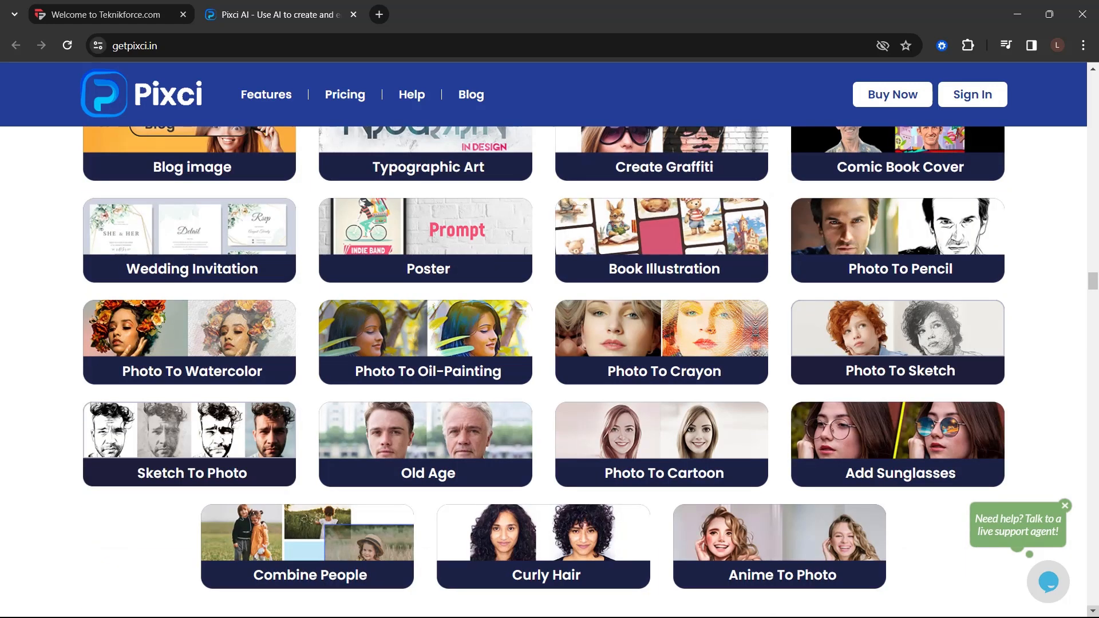
scroll("up", 3)
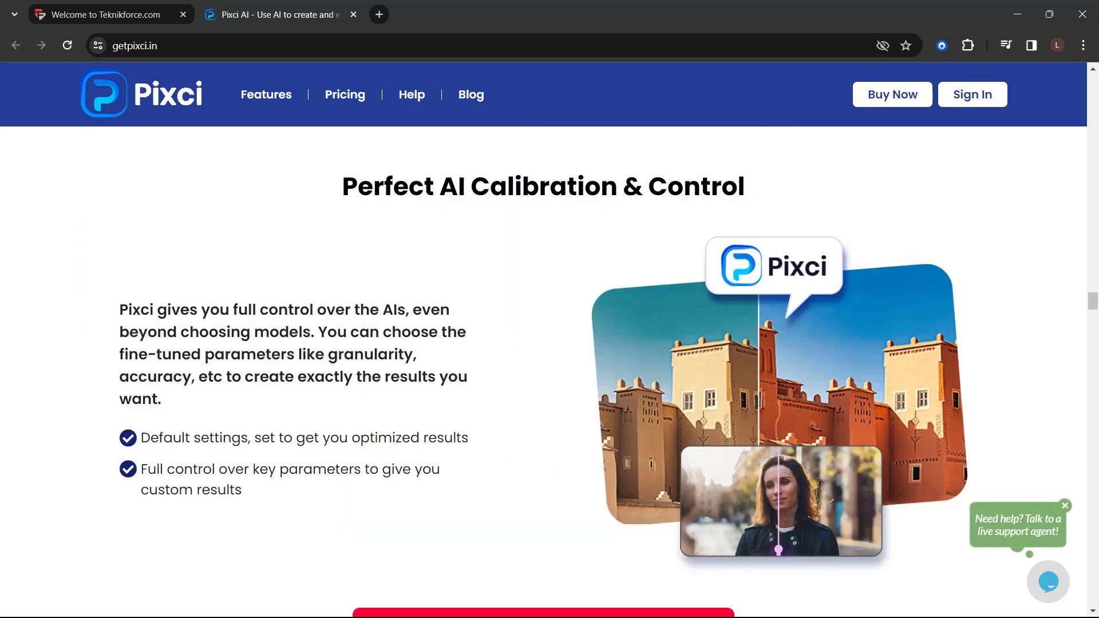
scroll("down", 3)
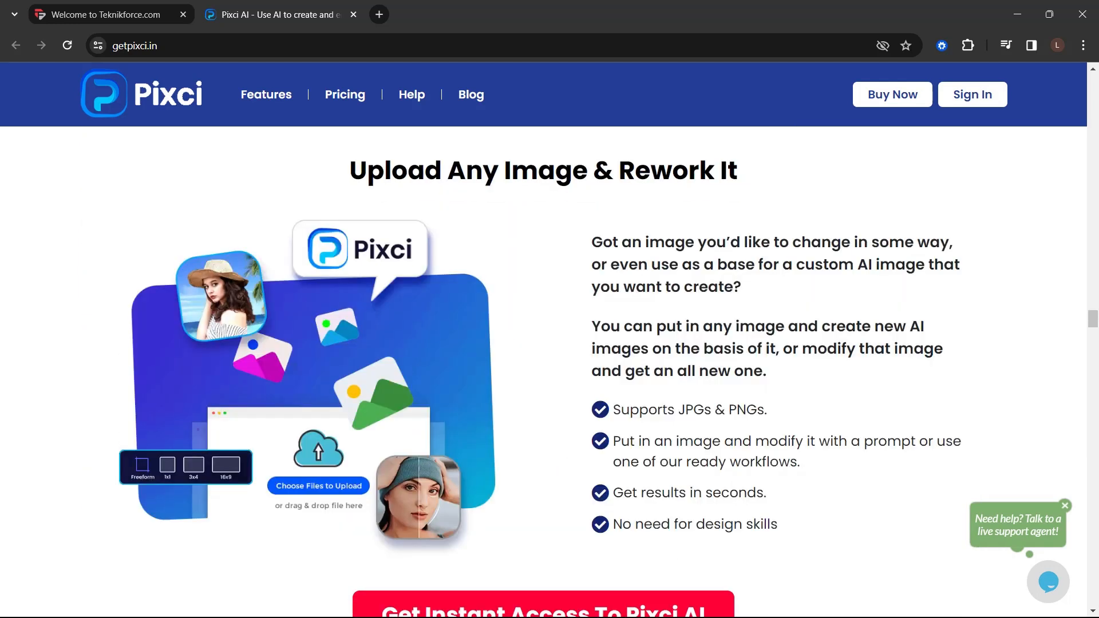
scroll("down", 3)
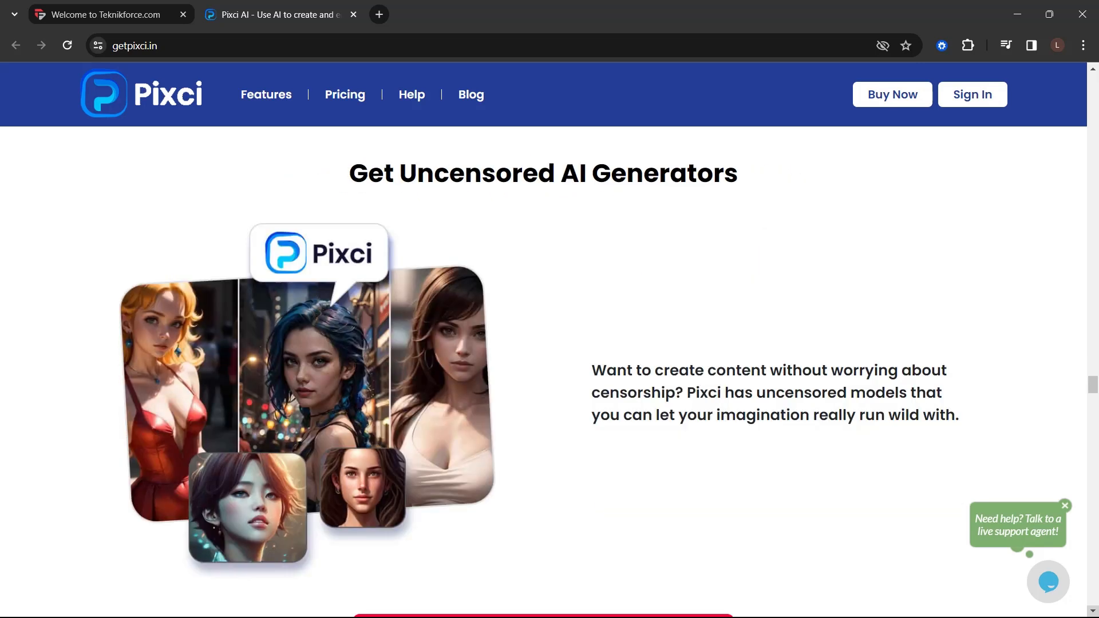
scroll("down", 3)
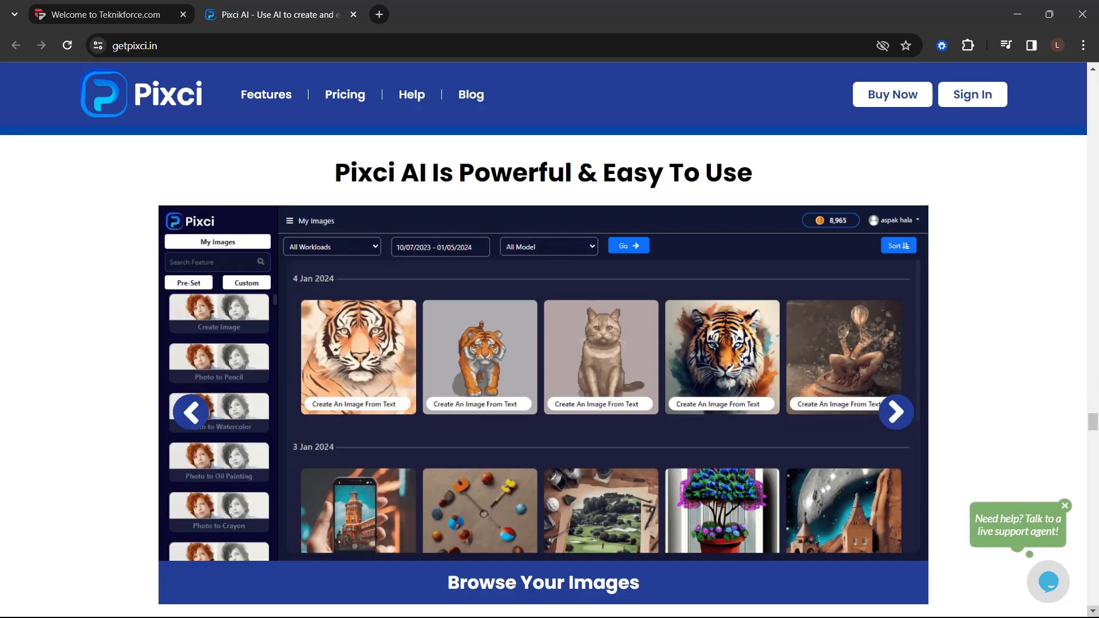